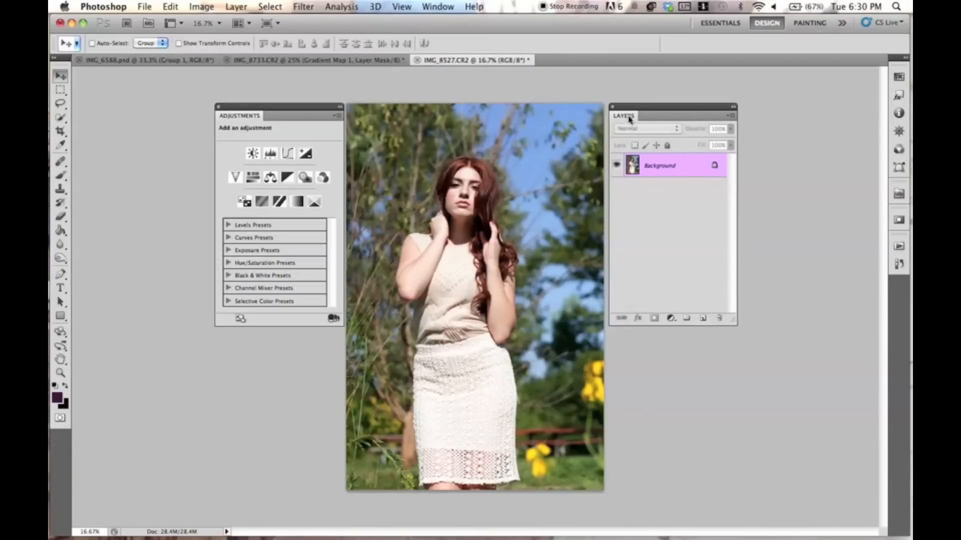
{"action": "mouse_move", "coordinate": [648, 100]}
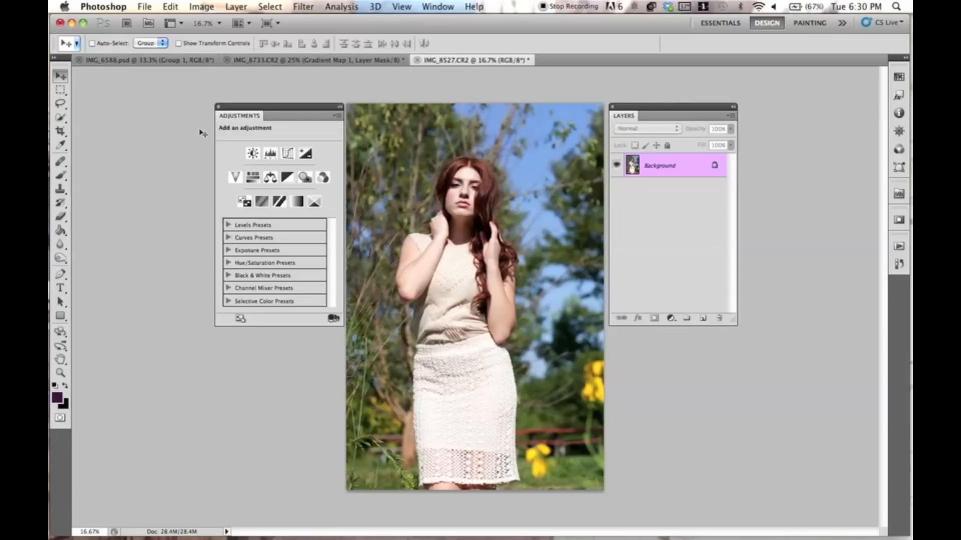
{"action": "mouse_move", "coordinate": [211, 136]}
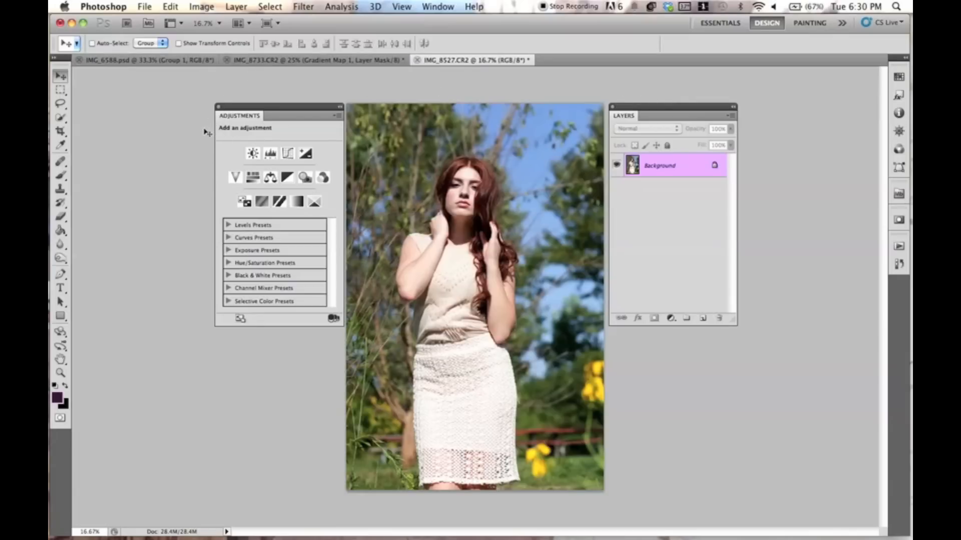
{"action": "mouse_move", "coordinate": [196, 122]}
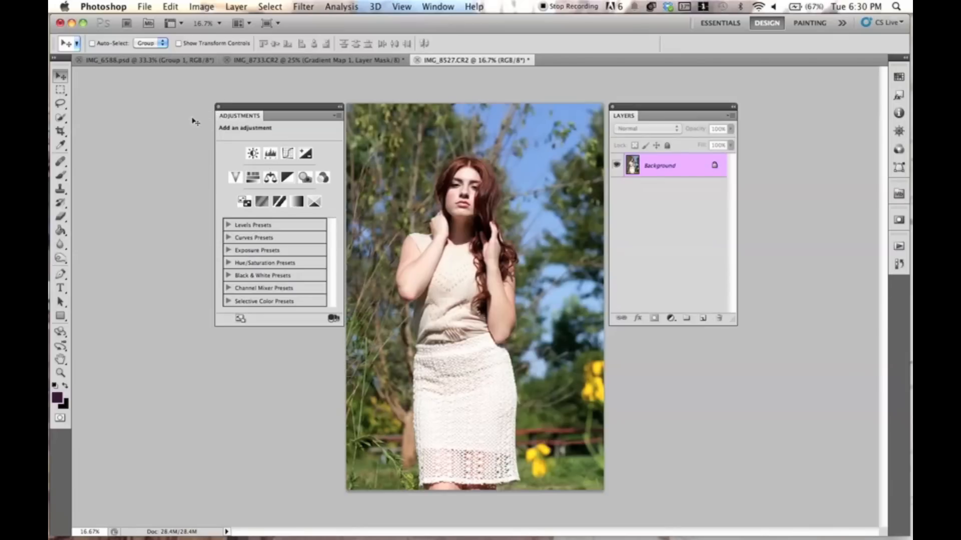
{"action": "mouse_move", "coordinate": [236, 7]}
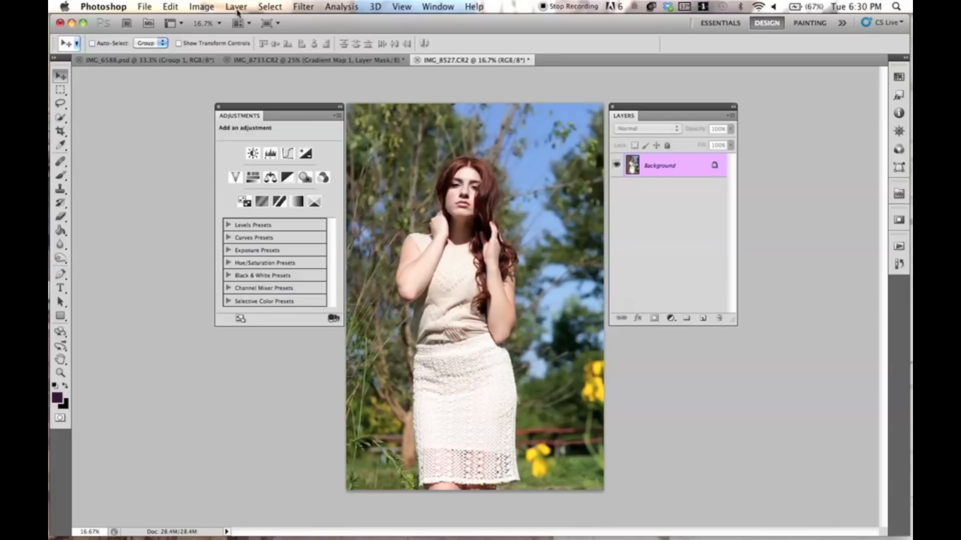
Step: Start a new Gradient Map adjustment layer via Layer > New Adjustment Layer
{"action": "left_click", "coordinate": [236, 7]}
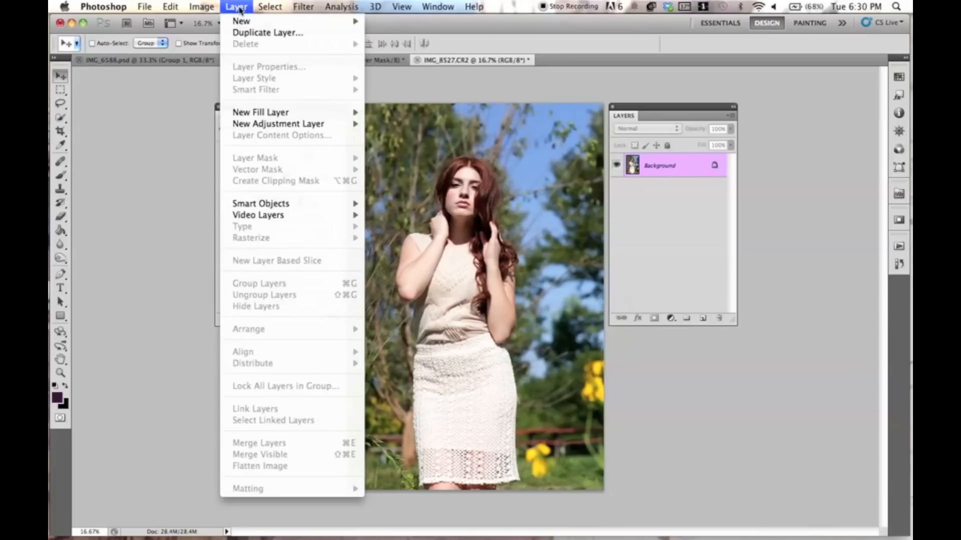
{"action": "mouse_move", "coordinate": [288, 112]}
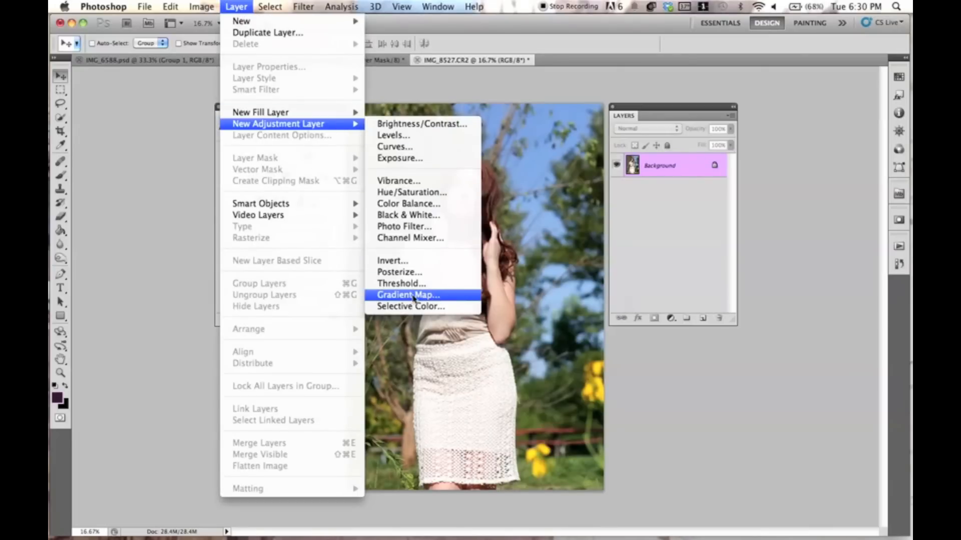
{"action": "left_click", "coordinate": [408, 295]}
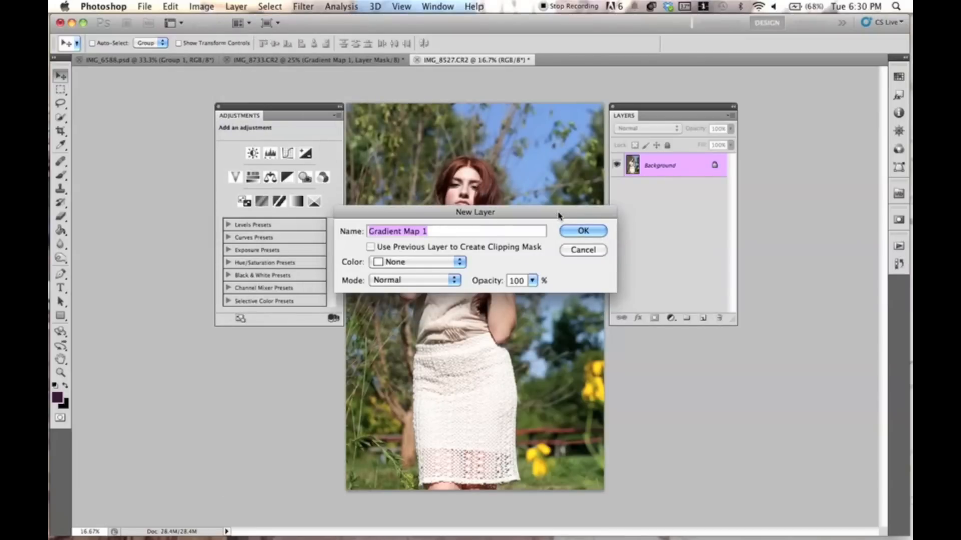
Step: Confirm Gradient Map 1 and enable Reverse, tinting the photo dark purple
{"action": "left_click", "coordinate": [581, 231]}
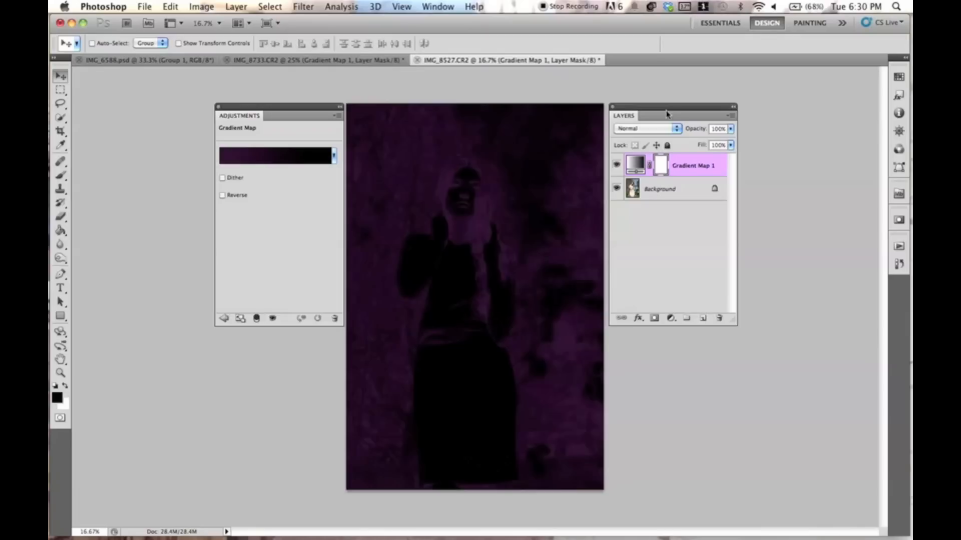
{"action": "mouse_move", "coordinate": [256, 162]}
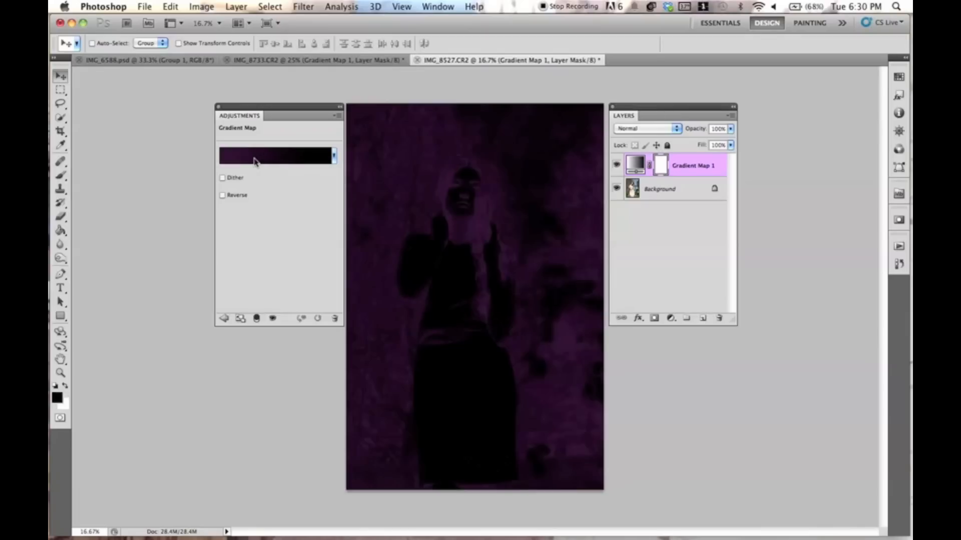
{"action": "mouse_move", "coordinate": [241, 160]}
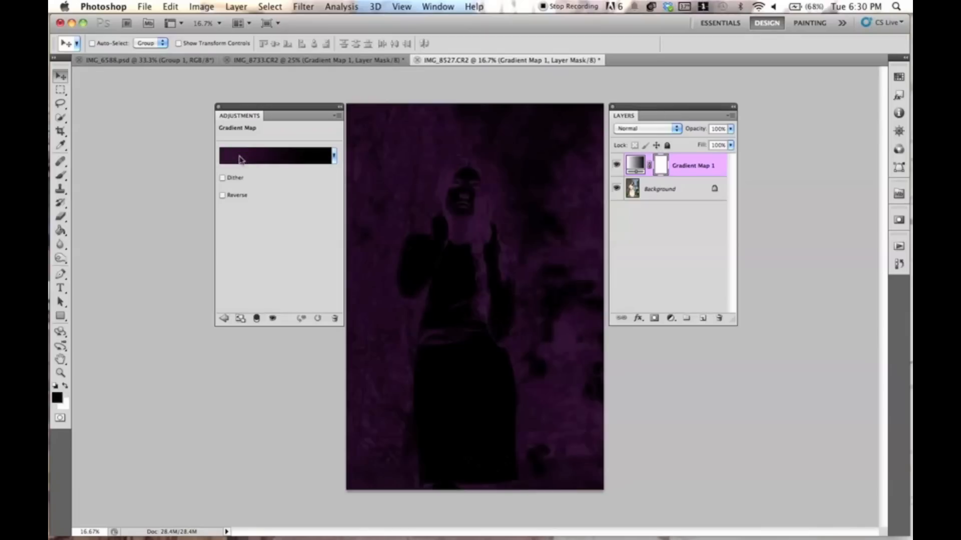
{"action": "mouse_move", "coordinate": [410, 96]}
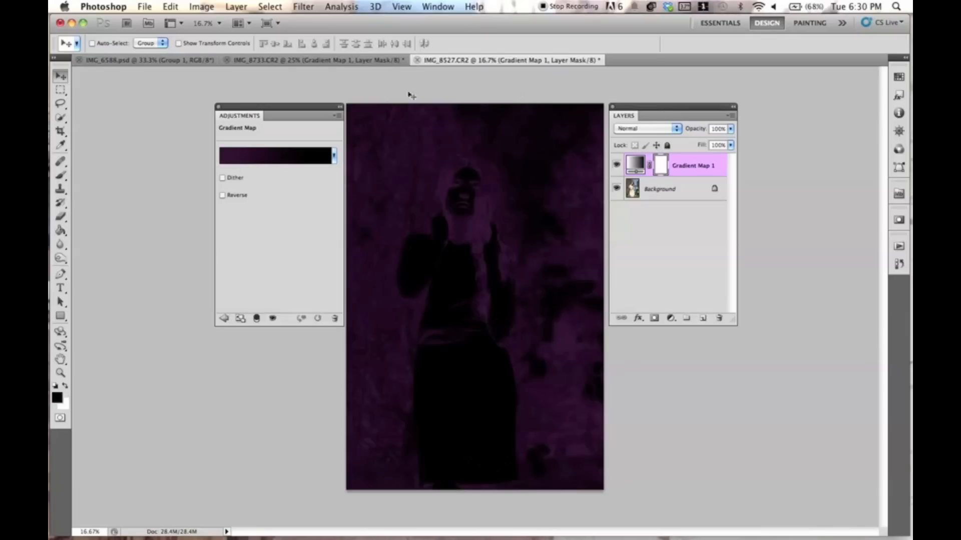
{"action": "mouse_move", "coordinate": [238, 202]}
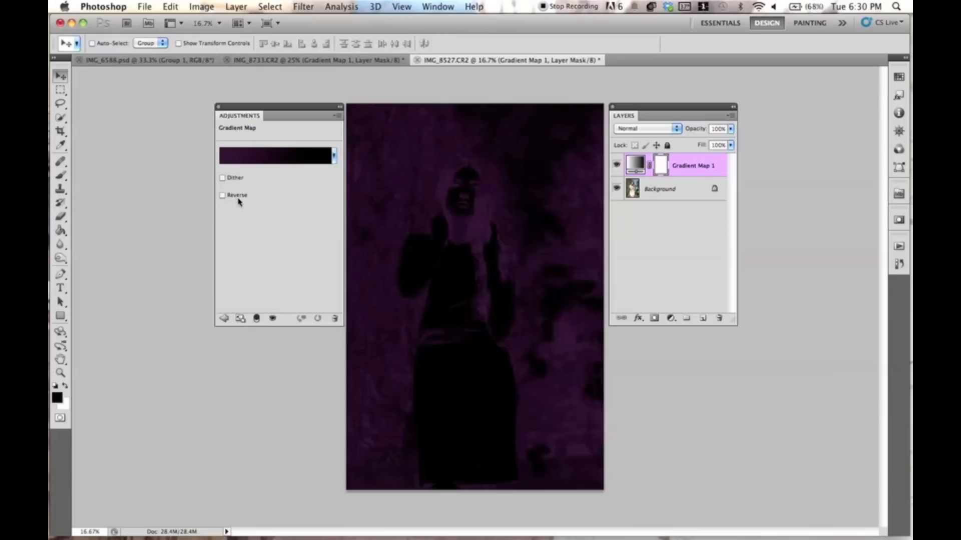
{"action": "mouse_move", "coordinate": [196, 205]}
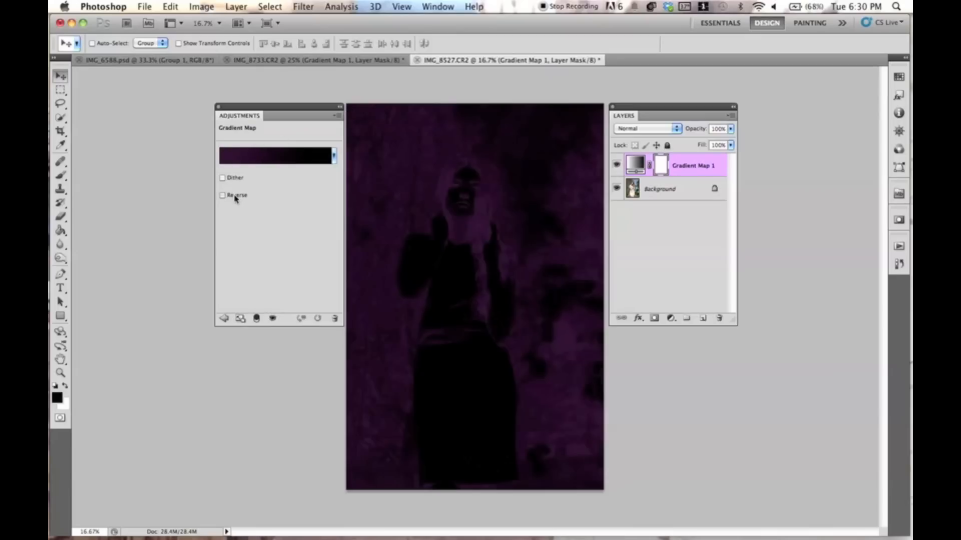
{"action": "left_click", "coordinate": [222, 195]}
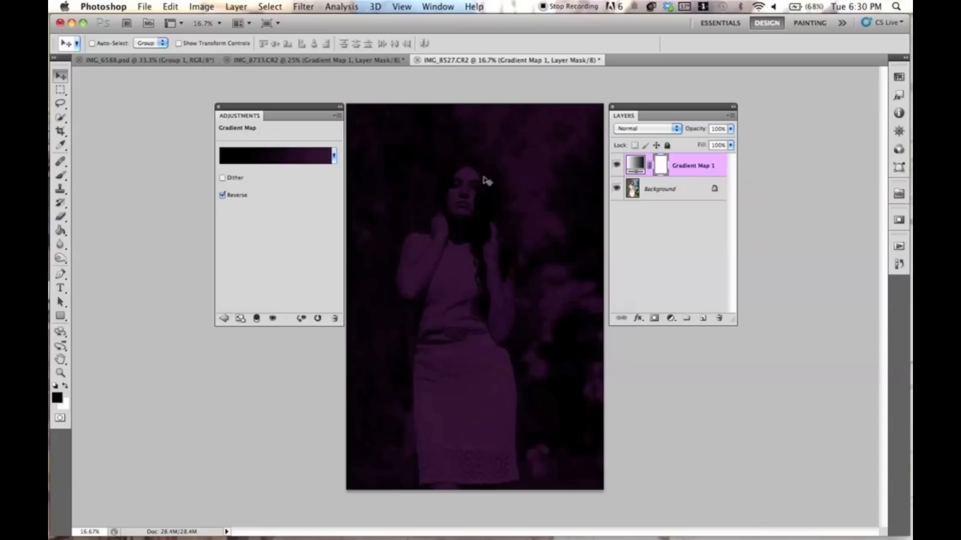
{"action": "left_click", "coordinate": [223, 195]}
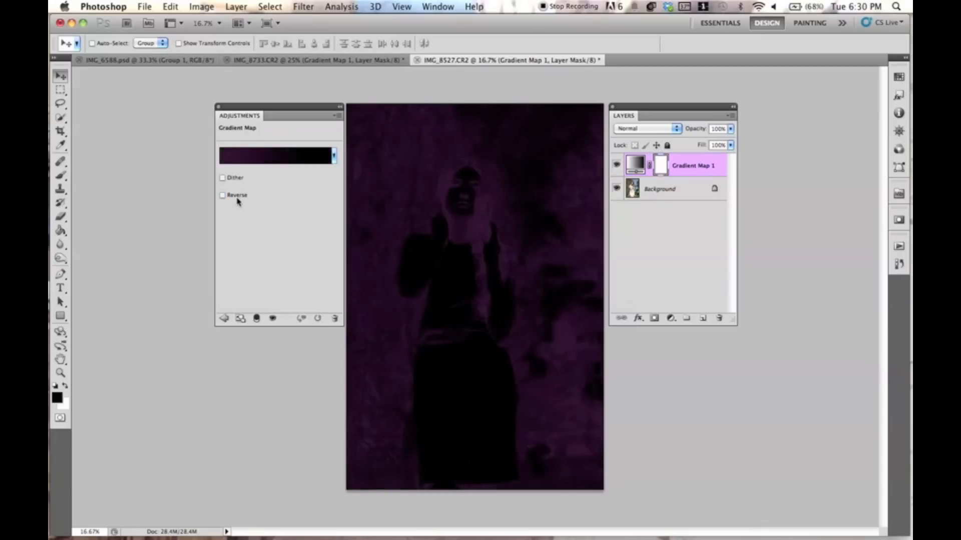
{"action": "left_click", "coordinate": [222, 195]}
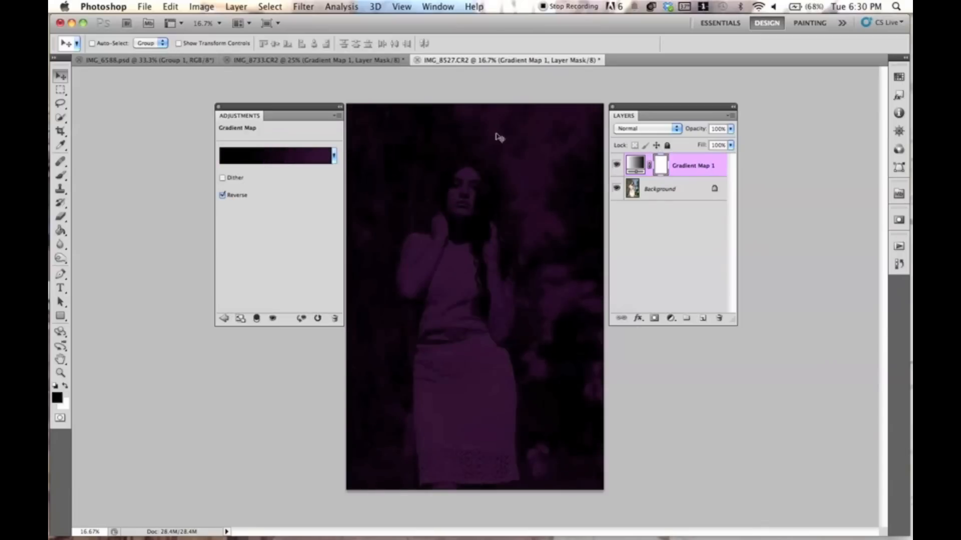
{"action": "mouse_move", "coordinate": [529, 158]}
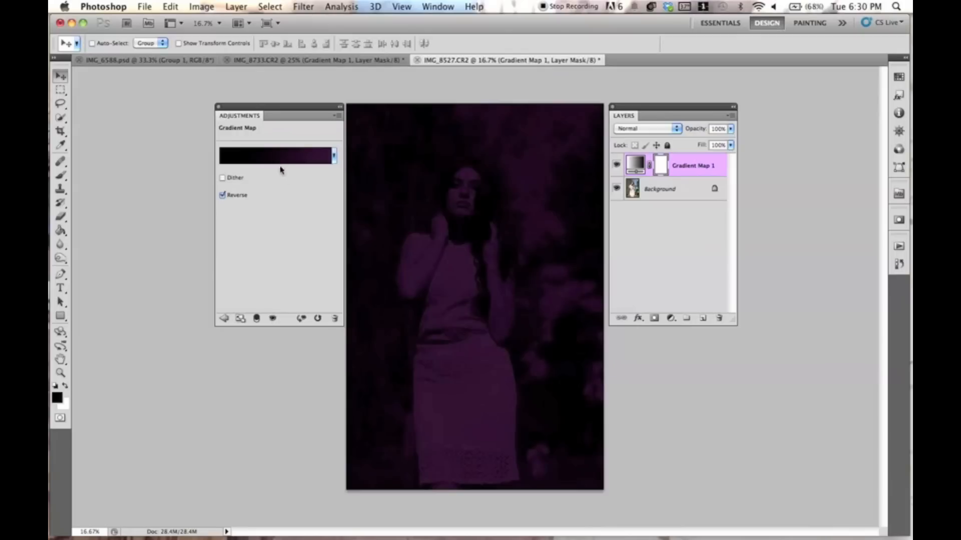
{"action": "mouse_move", "coordinate": [565, 167]}
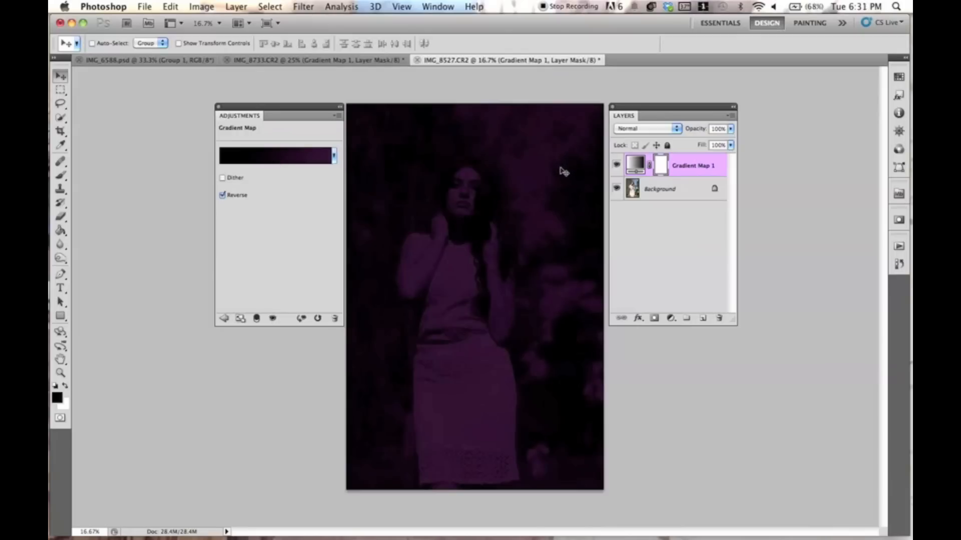
{"action": "mouse_move", "coordinate": [300, 193]}
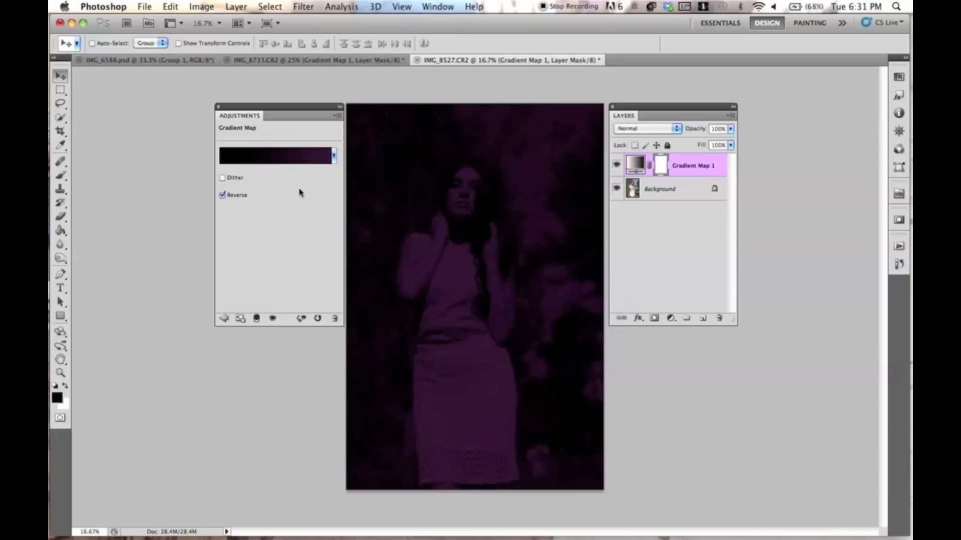
{"action": "mouse_move", "coordinate": [223, 156]}
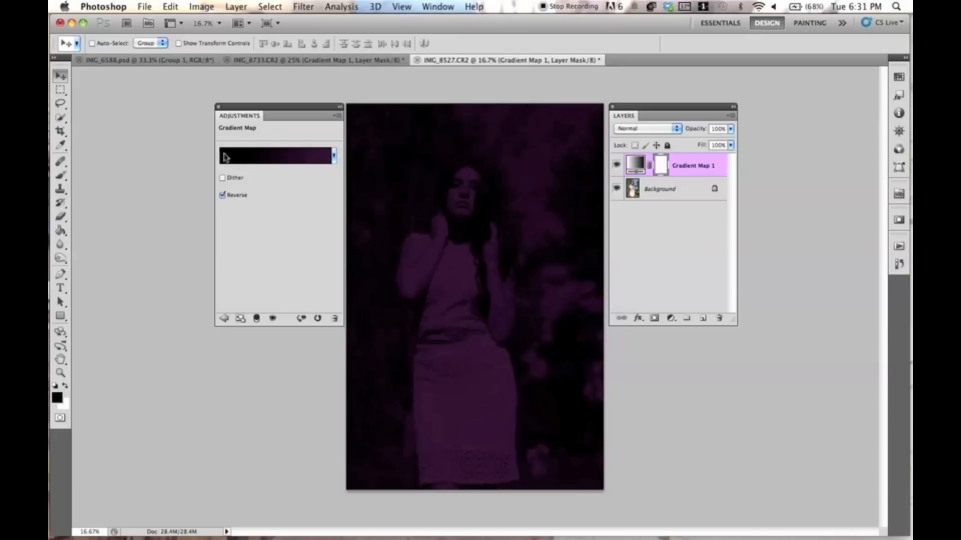
{"action": "mouse_move", "coordinate": [268, 159]}
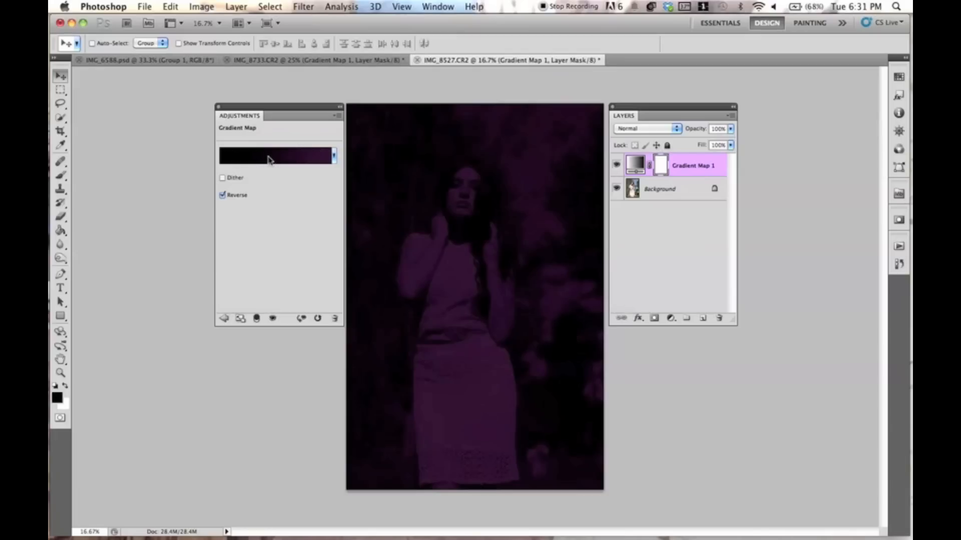
Step: Open the Gradient Editor and pick a softer pink-to-yellow preset gradient
{"action": "left_click", "coordinate": [276, 155]}
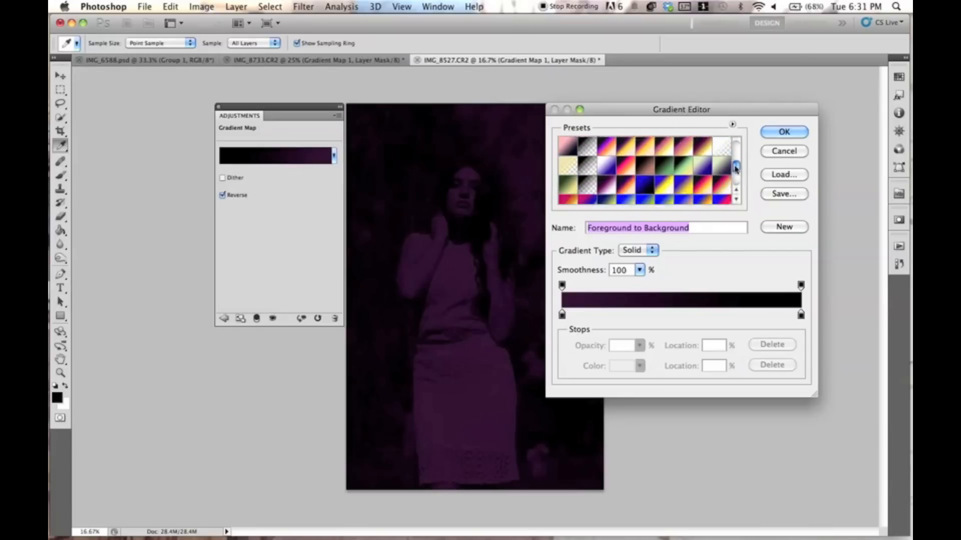
{"action": "scroll", "scroll_direction": "down", "scroll_amount": 3}
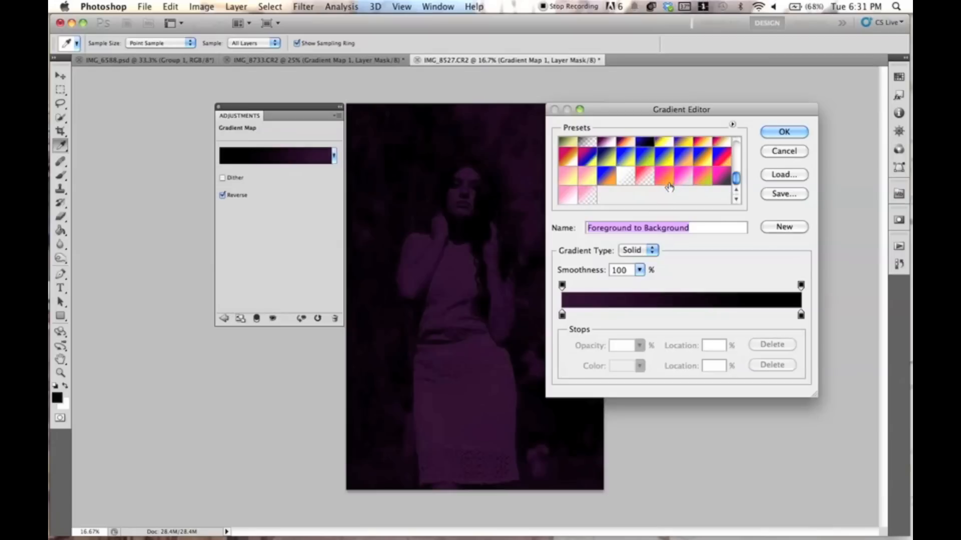
{"action": "mouse_move", "coordinate": [670, 183]}
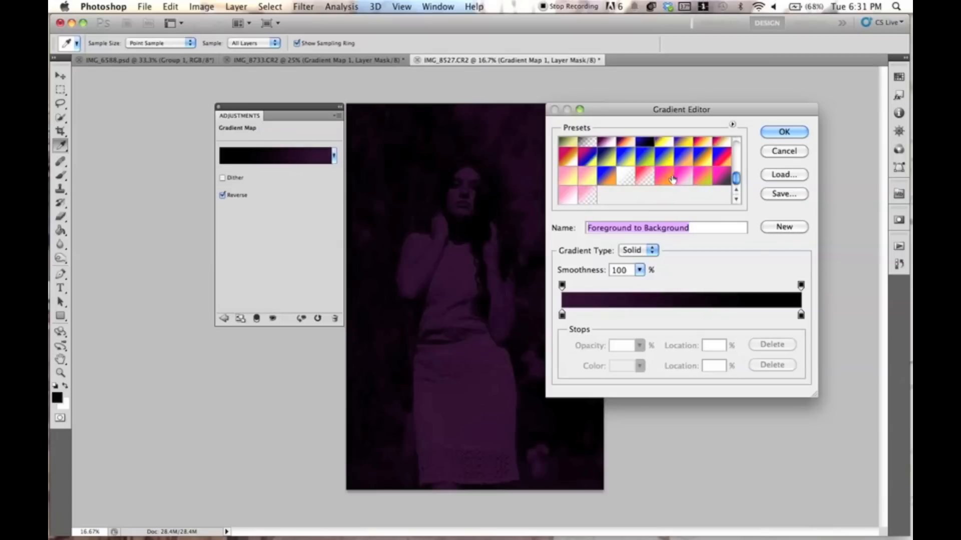
{"action": "mouse_move", "coordinate": [683, 183]}
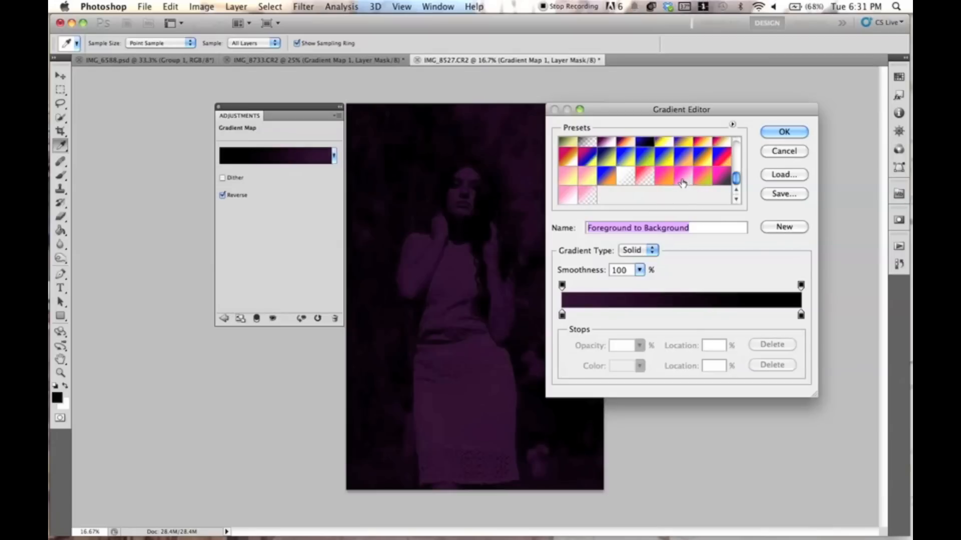
{"action": "mouse_move", "coordinate": [684, 185]}
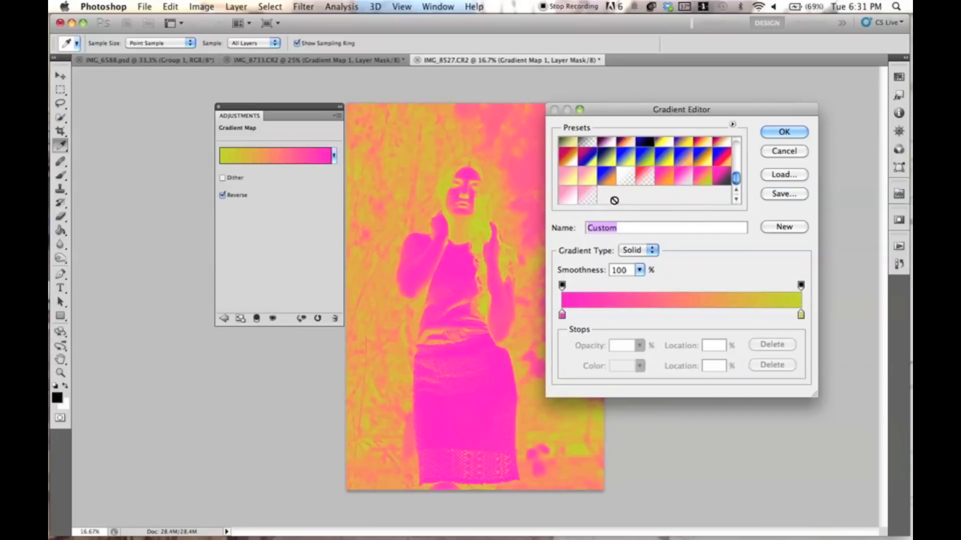
{"action": "left_click", "coordinate": [603, 184]}
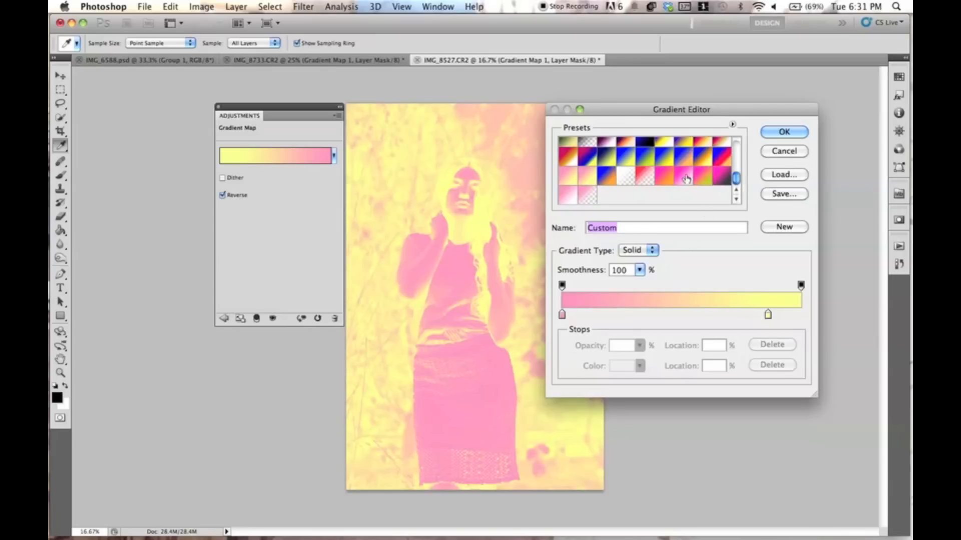
{"action": "mouse_move", "coordinate": [729, 187]}
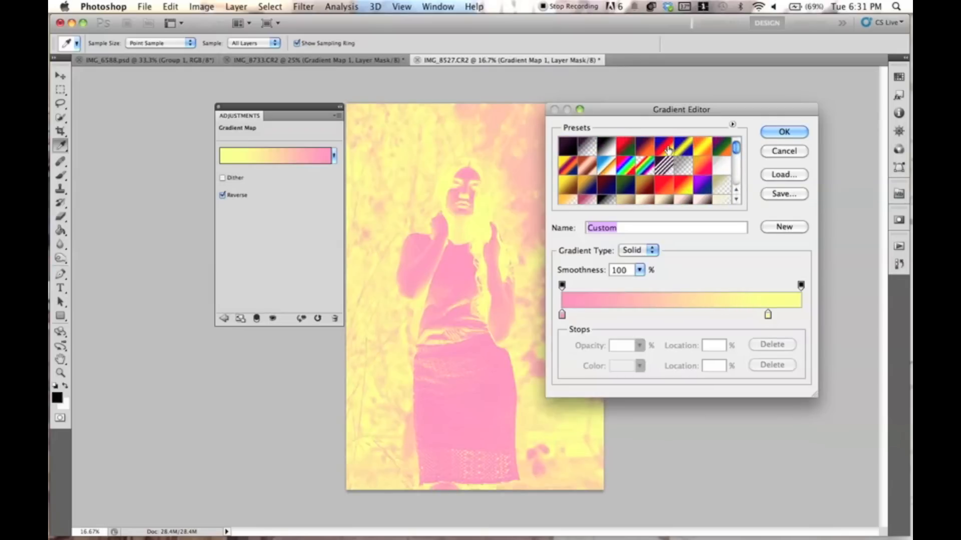
Step: Apply the Blue, Red, Yellow preset and select its red middle colour stop
{"action": "left_click", "coordinate": [672, 165]}
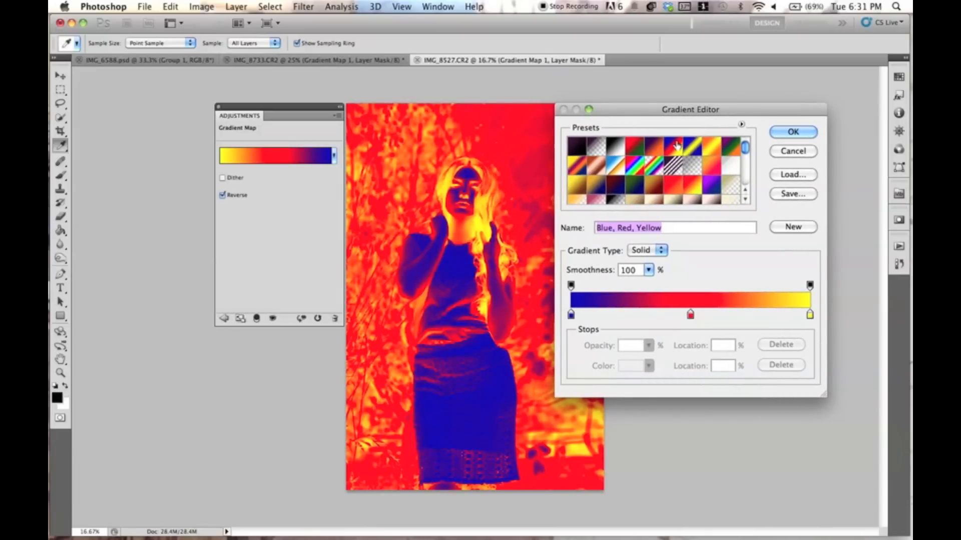
{"action": "mouse_move", "coordinate": [685, 321]}
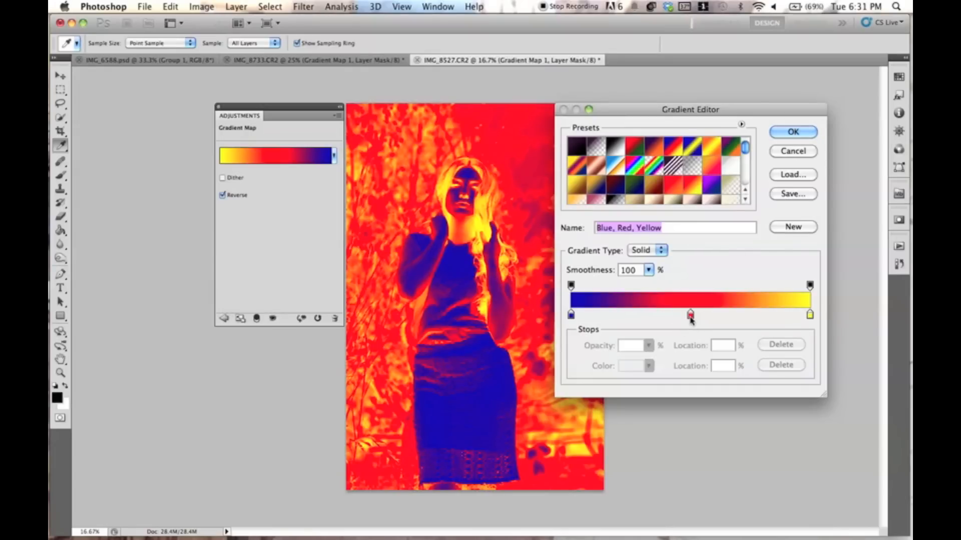
{"action": "left_click", "coordinate": [680, 314]}
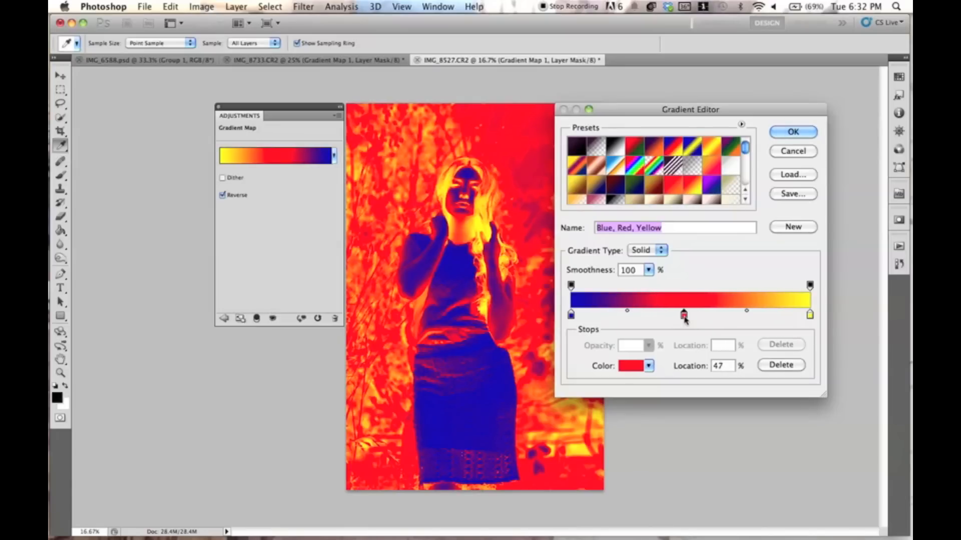
{"action": "mouse_move", "coordinate": [685, 323]}
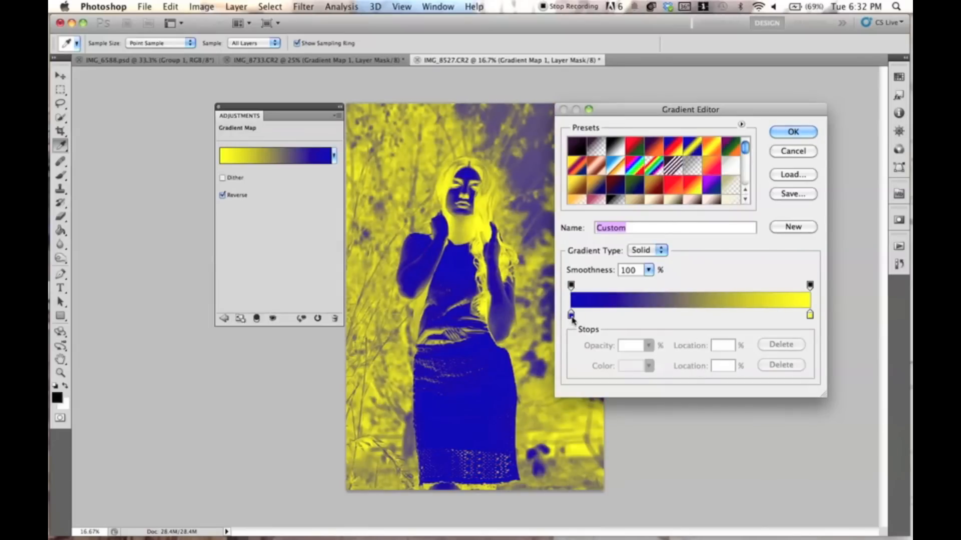
Step: Change the gradient's left blue stop to hot pink
{"action": "left_click", "coordinate": [570, 314]}
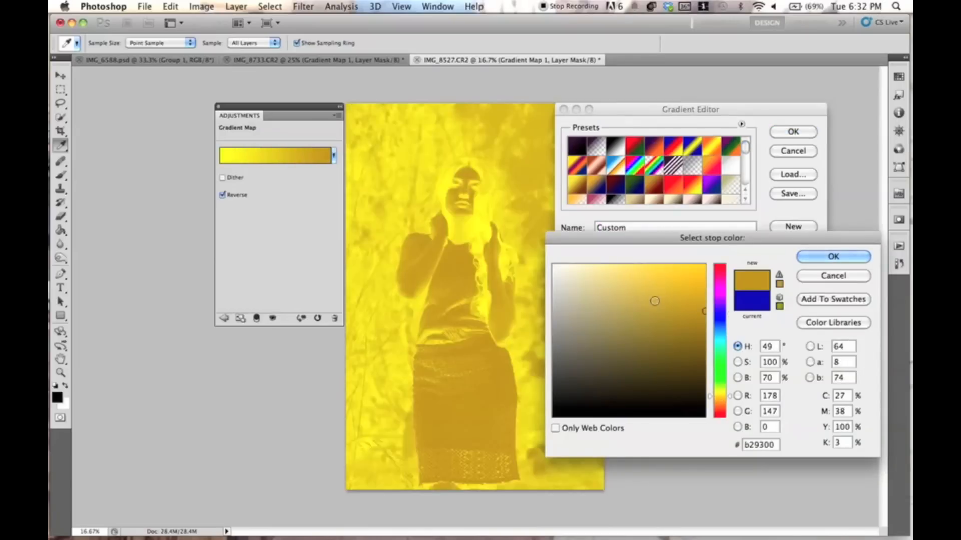
{"action": "left_click", "coordinate": [602, 290]}
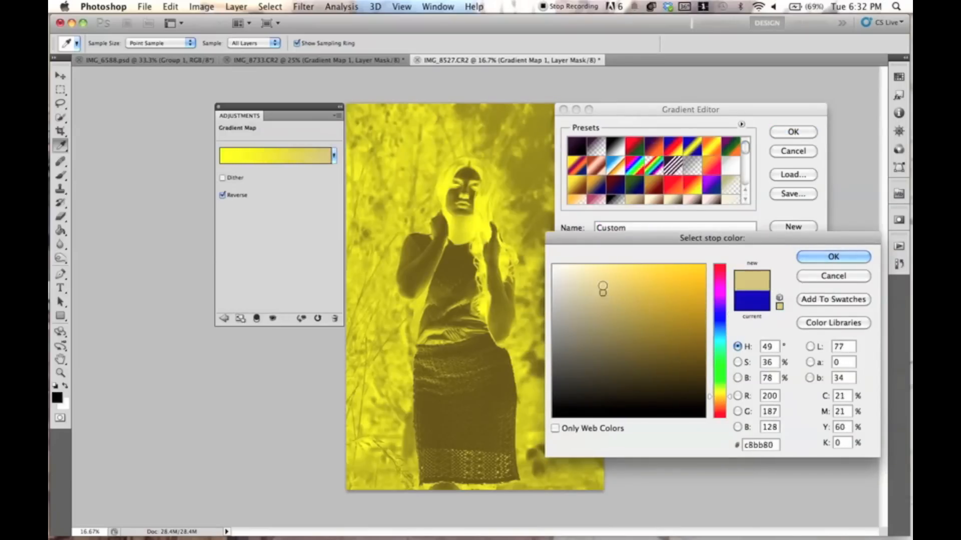
{"action": "left_click", "coordinate": [691, 290]}
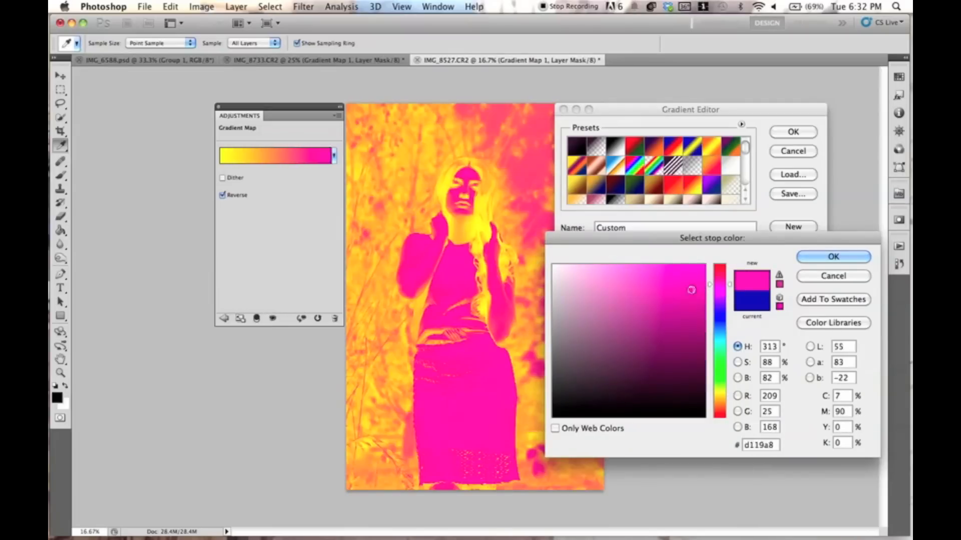
{"action": "left_click", "coordinate": [681, 274]}
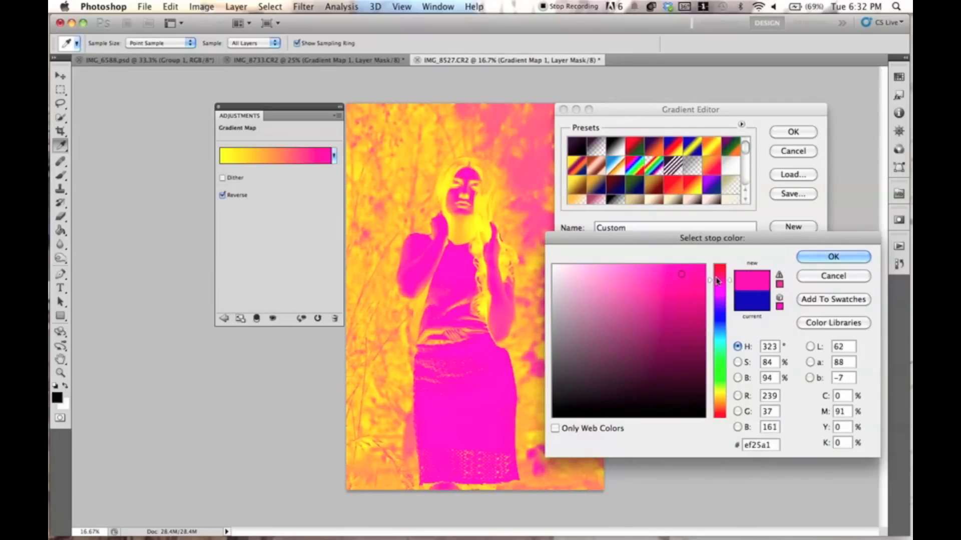
{"action": "left_click", "coordinate": [832, 256]}
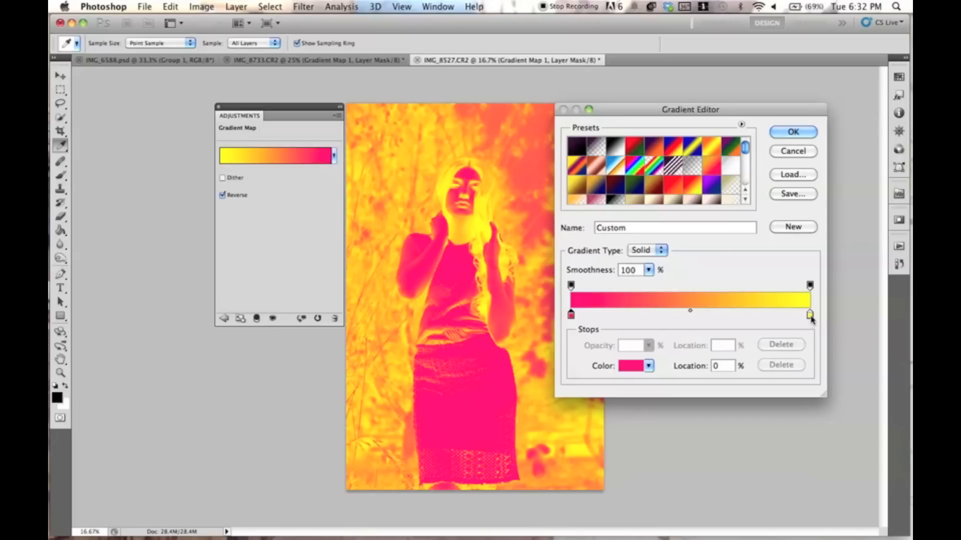
Step: Change the gradient's right yellow stop to a pale cream yellow
{"action": "left_click", "coordinate": [810, 314]}
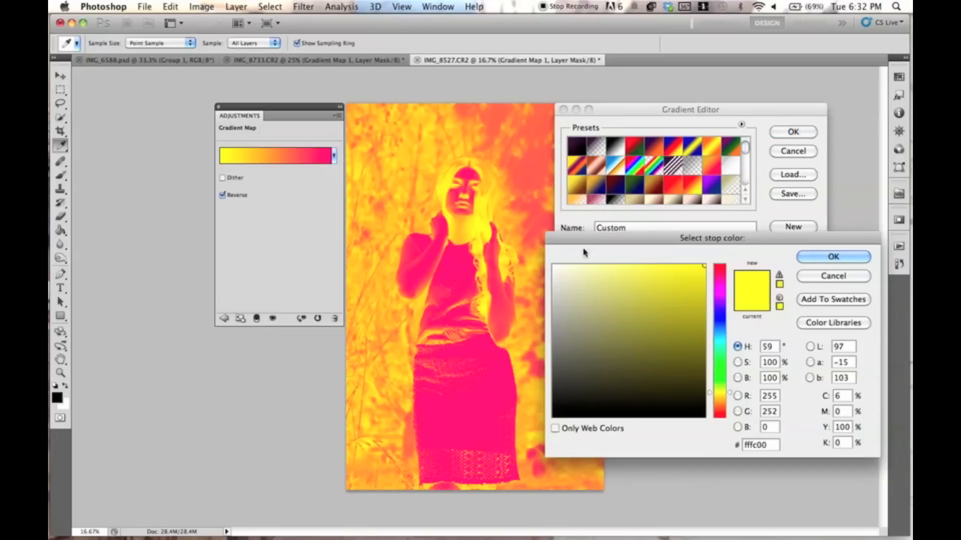
{"action": "left_click", "coordinate": [591, 273]}
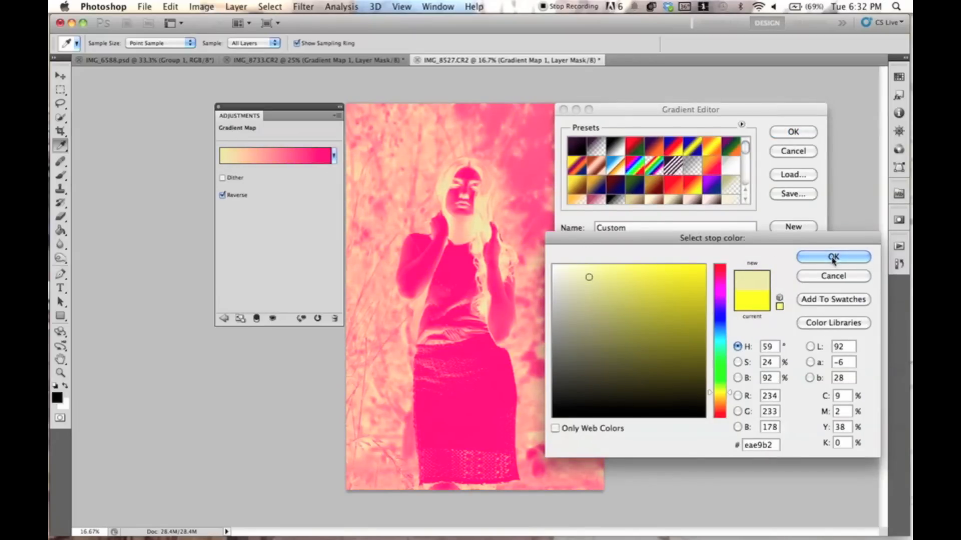
{"action": "left_click", "coordinate": [832, 256]}
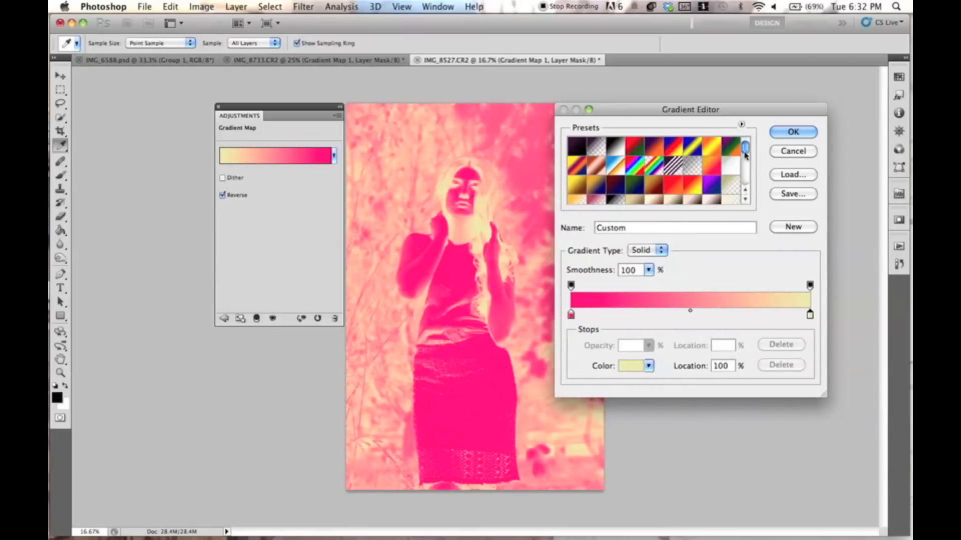
Step: Scroll the gradient Presets list to reveal more presets
{"action": "scroll", "scroll_direction": "down", "scroll_amount": 3}
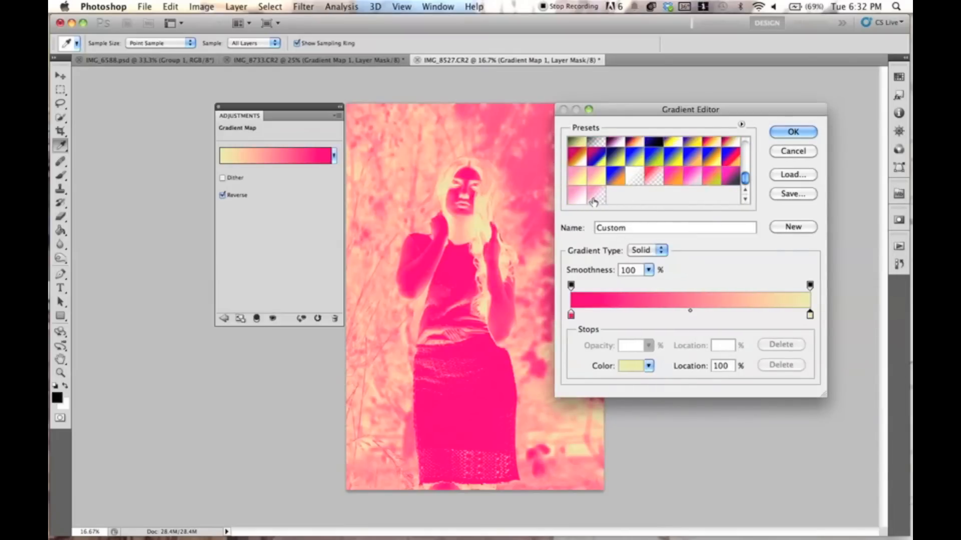
{"action": "mouse_move", "coordinate": [792, 230]}
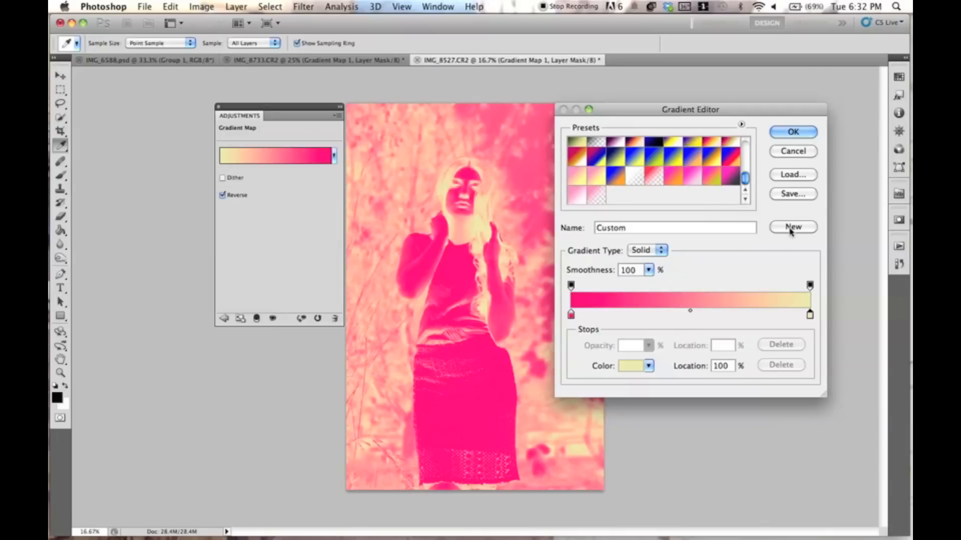
{"action": "mouse_move", "coordinate": [613, 196]}
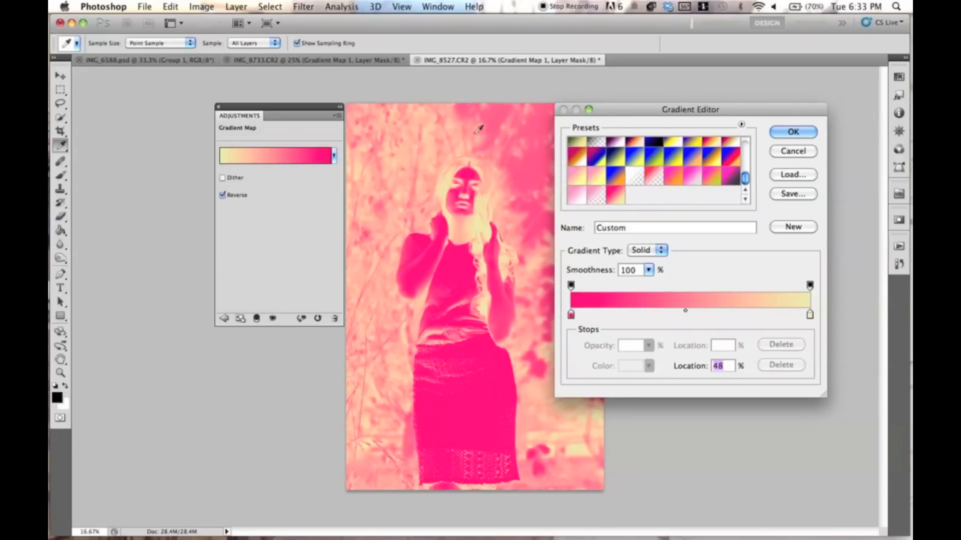
Step: Add a pale yellow stop near the middle and make the right end stop white
{"action": "left_click", "coordinate": [808, 314]}
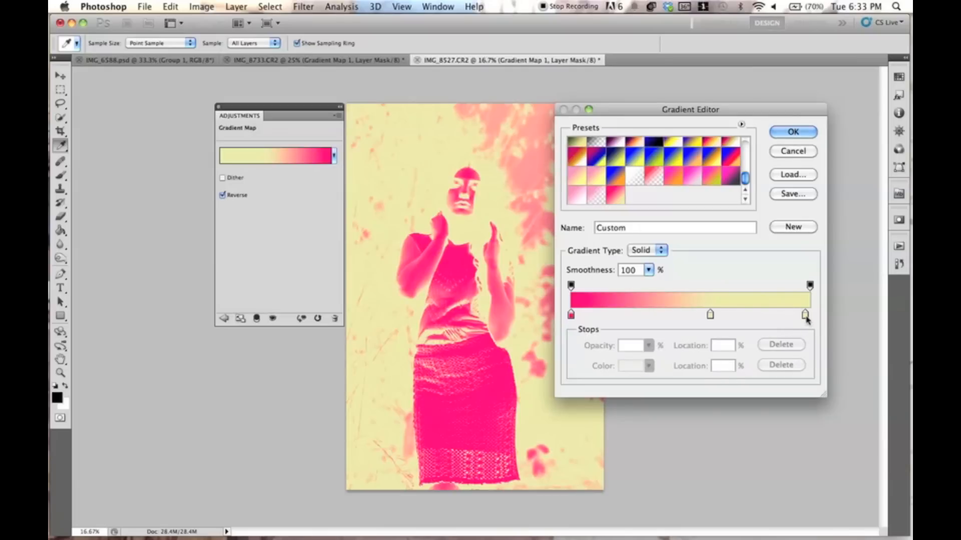
{"action": "left_click", "coordinate": [808, 314]}
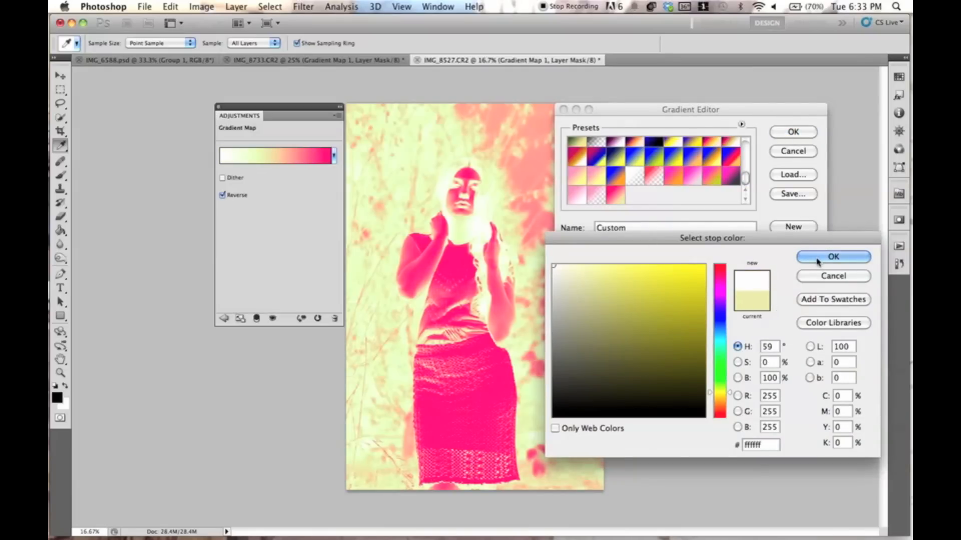
{"action": "left_click", "coordinate": [833, 257]}
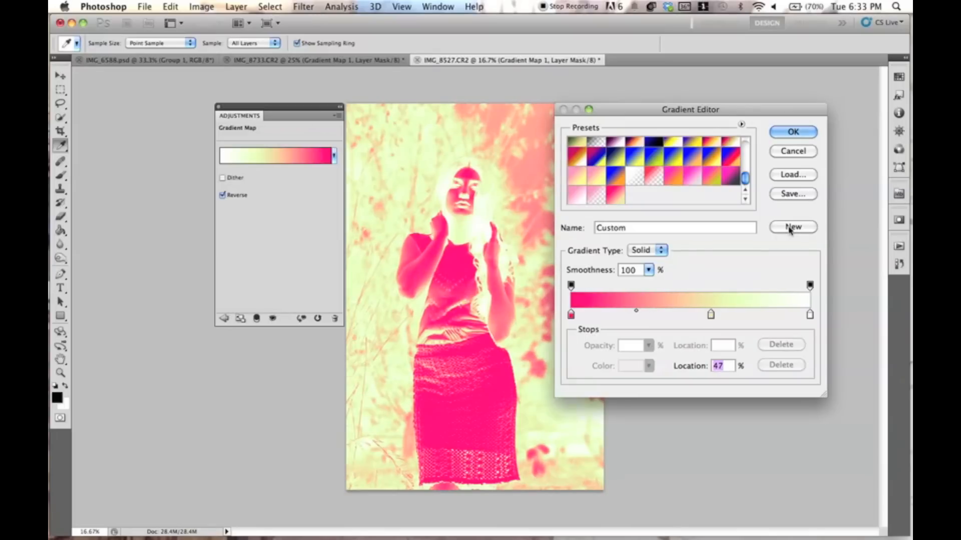
{"action": "mouse_move", "coordinate": [792, 273]}
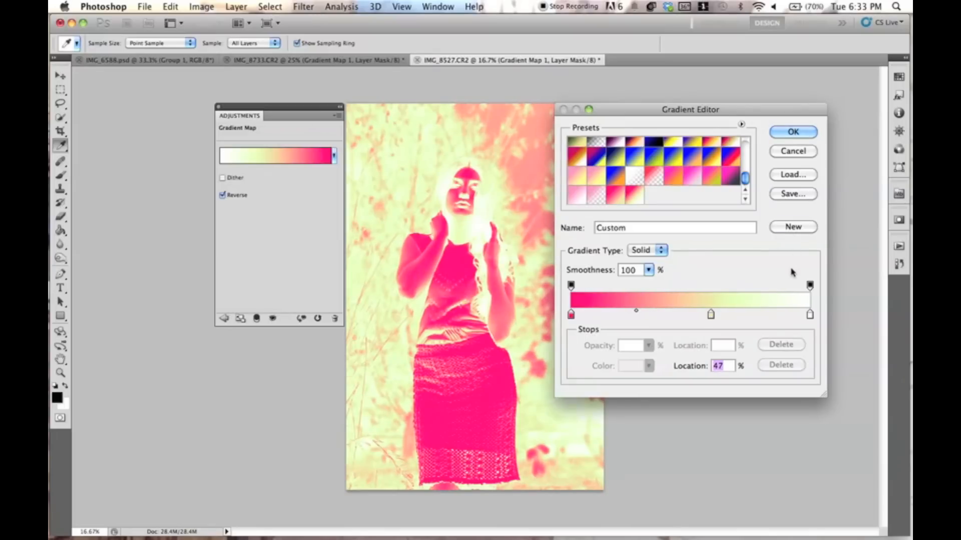
{"action": "mouse_move", "coordinate": [438, 154]}
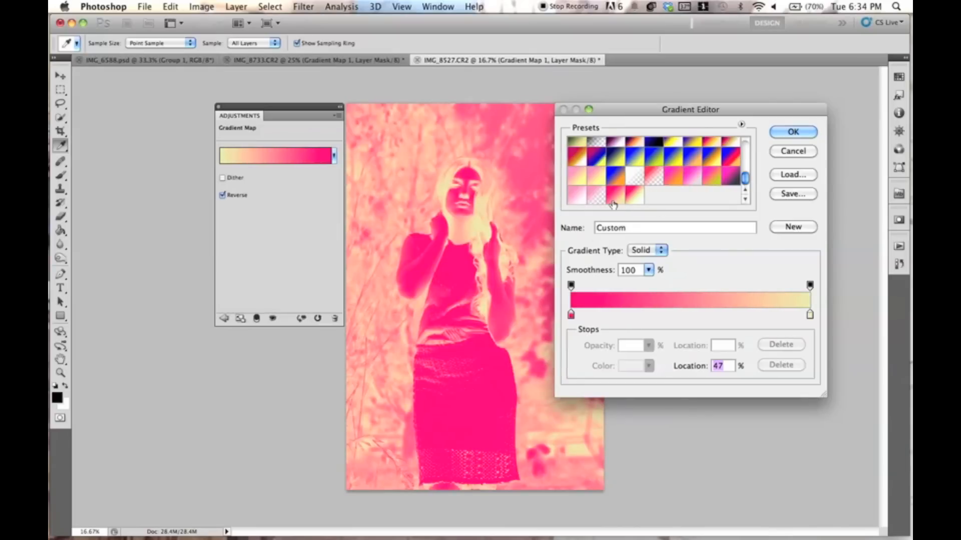
{"action": "mouse_move", "coordinate": [592, 314]}
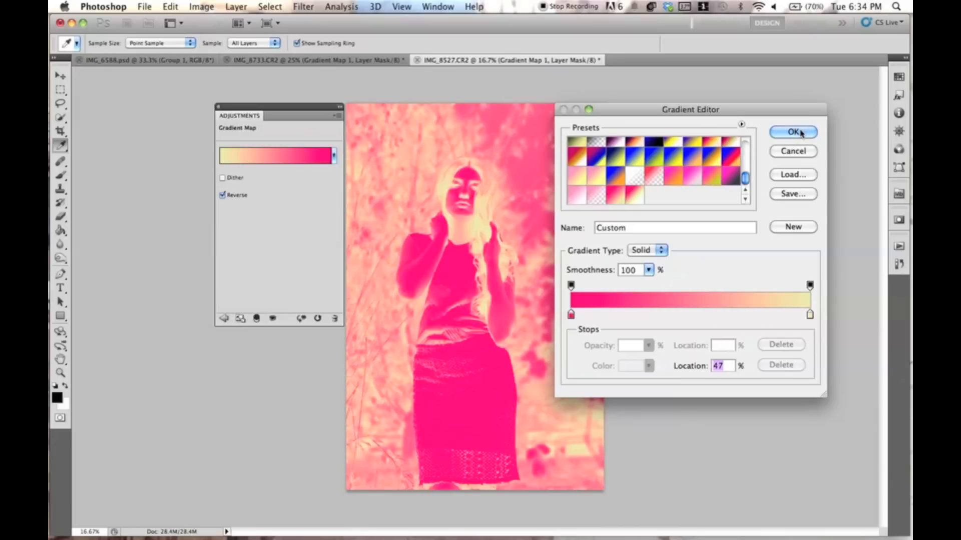
Step: Apply the saved hot pink to pale yellow preset and close the Gradient Editor
{"action": "left_click", "coordinate": [792, 131]}
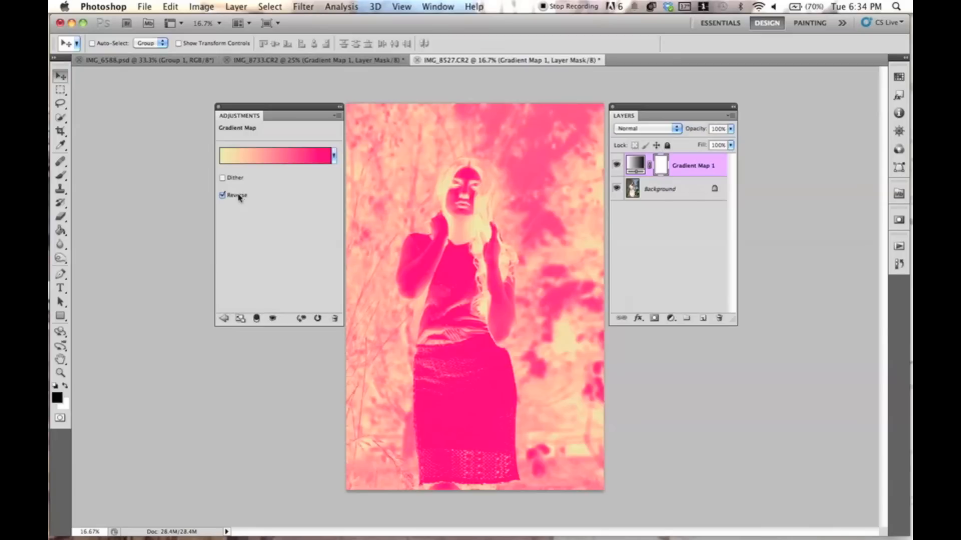
Step: Uncheck Reverse so the background turns hot pink and the woman pale yellow
{"action": "left_click", "coordinate": [222, 195]}
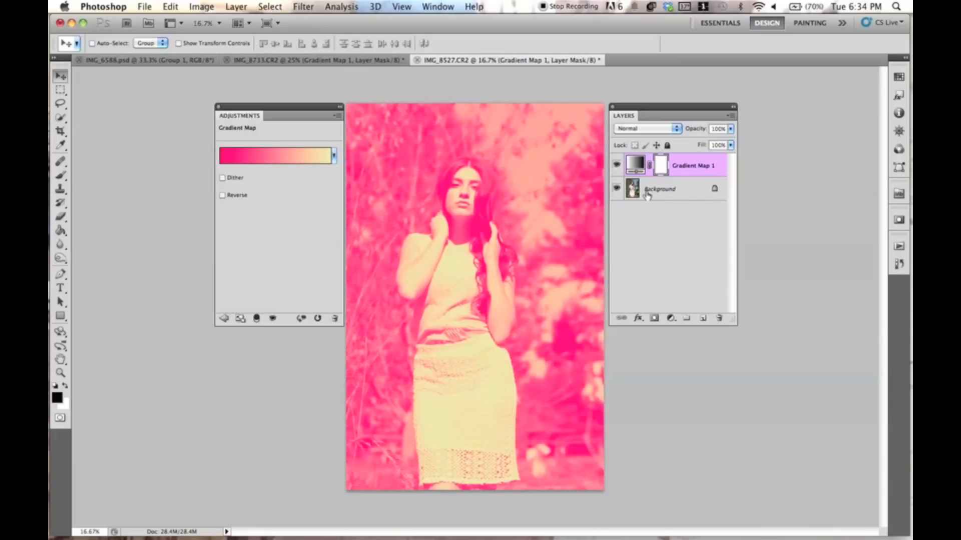
{"action": "mouse_move", "coordinate": [668, 132]}
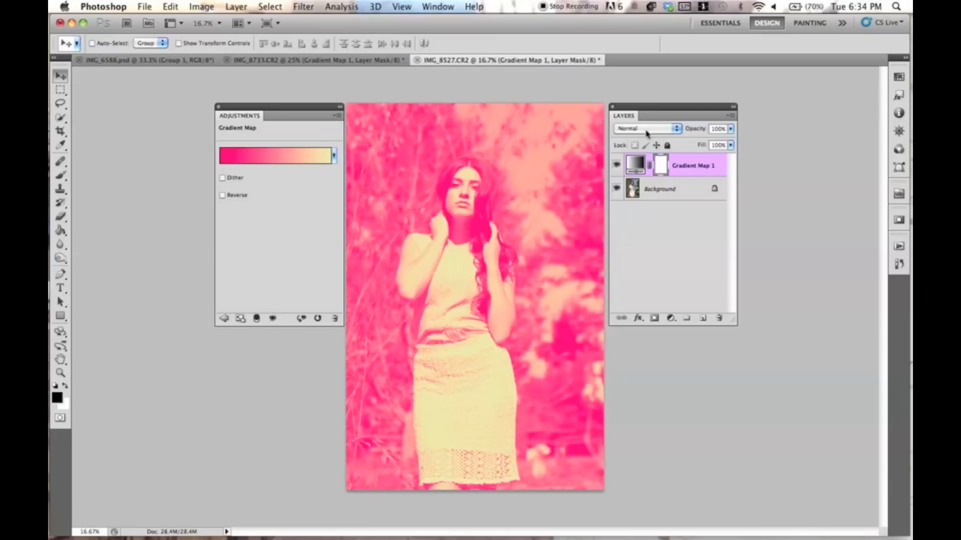
{"action": "mouse_move", "coordinate": [692, 132]}
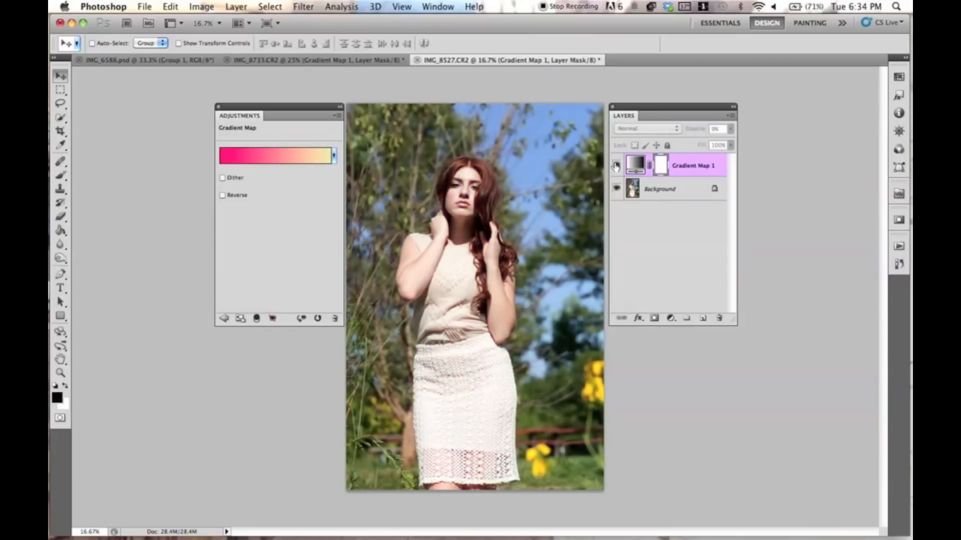
{"action": "left_click", "coordinate": [717, 128]}
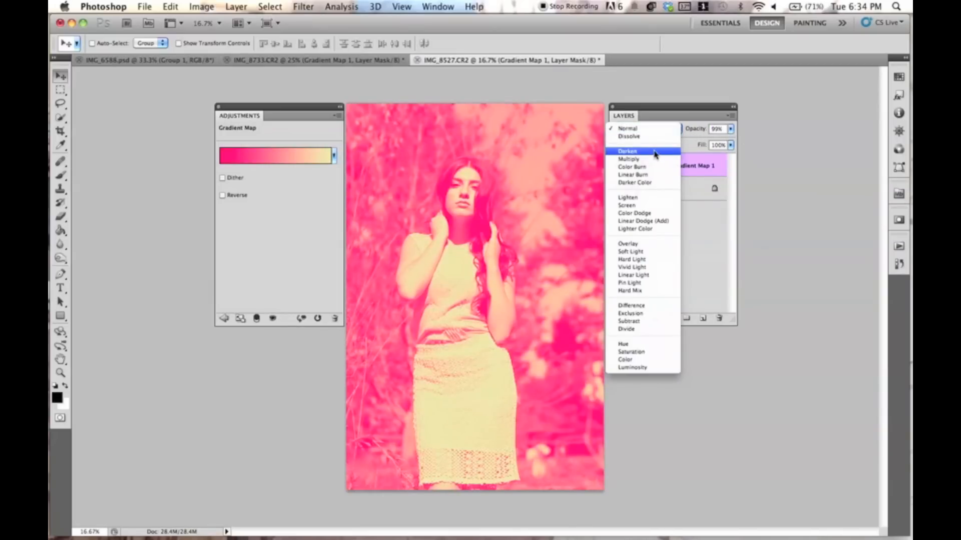
Step: Try Darken, Multiply, Lighten and Screen blend modes, then settle on Soft Light
{"action": "left_click", "coordinate": [627, 152]}
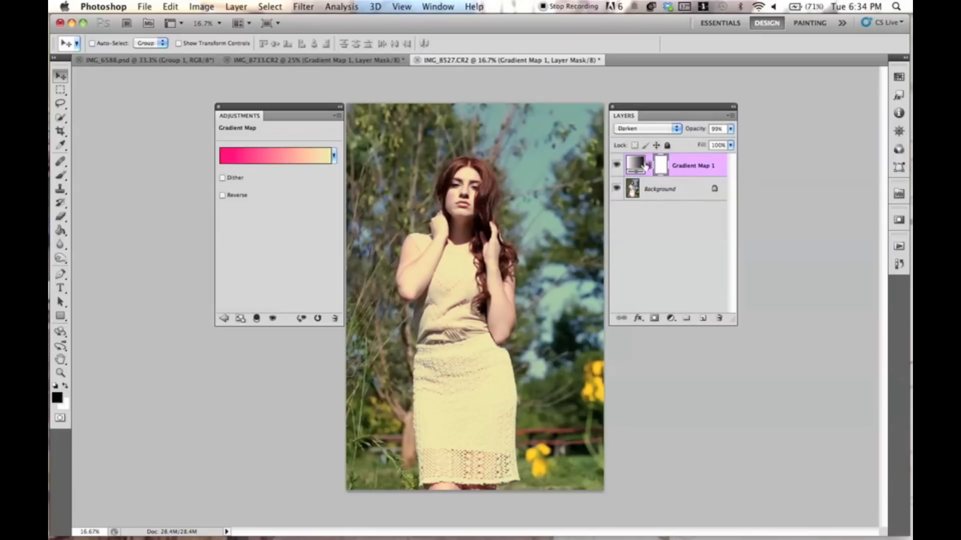
{"action": "left_click", "coordinate": [617, 166]}
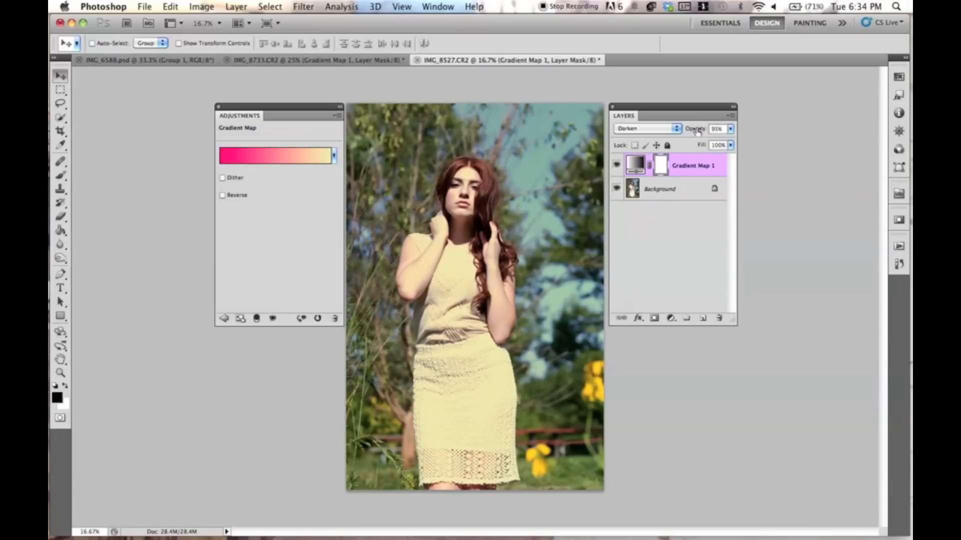
{"action": "left_click", "coordinate": [643, 128]}
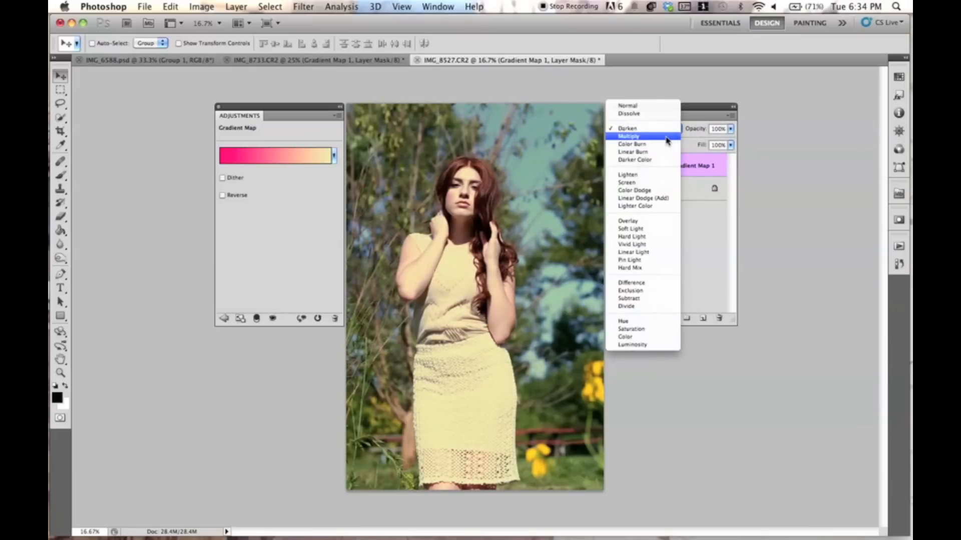
{"action": "left_click", "coordinate": [628, 136]}
{"action": "type", "text": "16"}
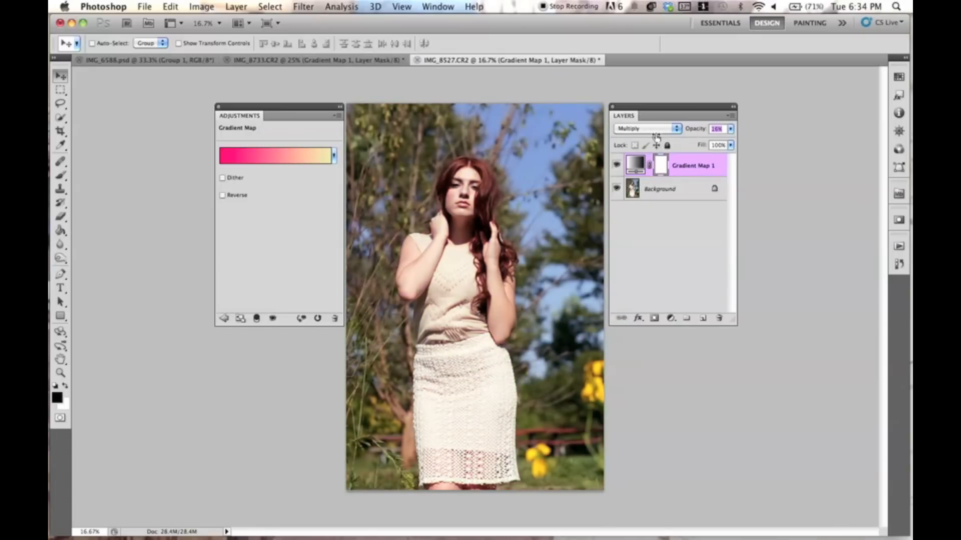
{"action": "left_click", "coordinate": [647, 128]}
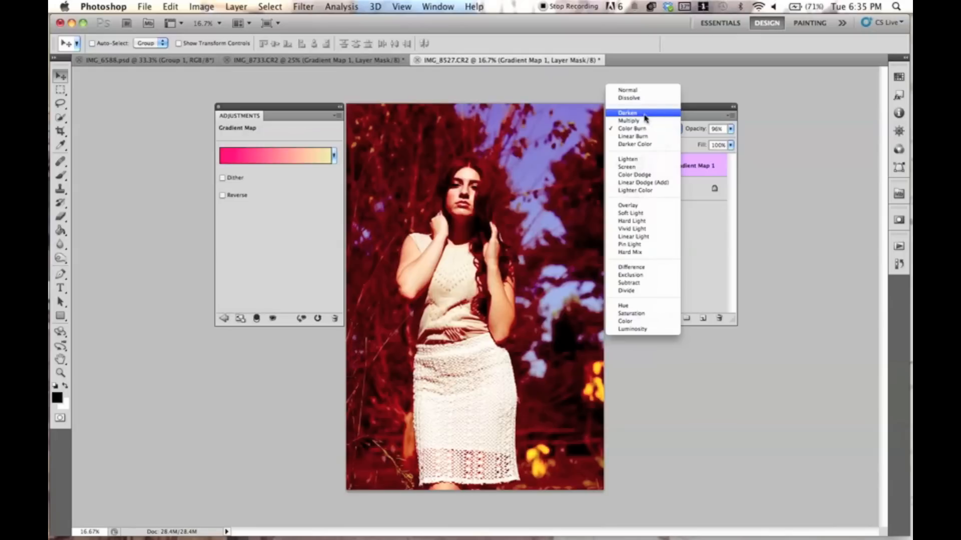
{"action": "mouse_move", "coordinate": [642, 120]}
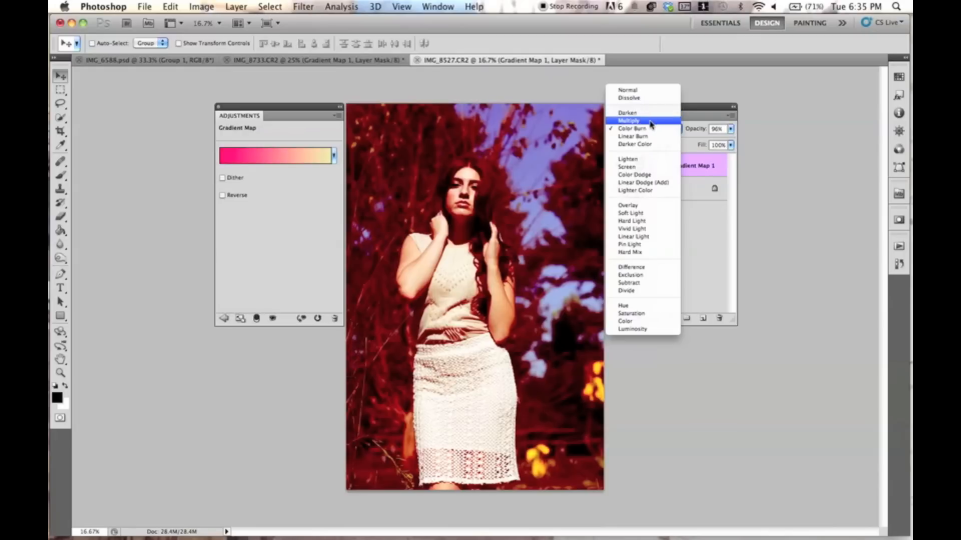
{"action": "left_click", "coordinate": [627, 159]}
{"action": "type", "text": "26"}
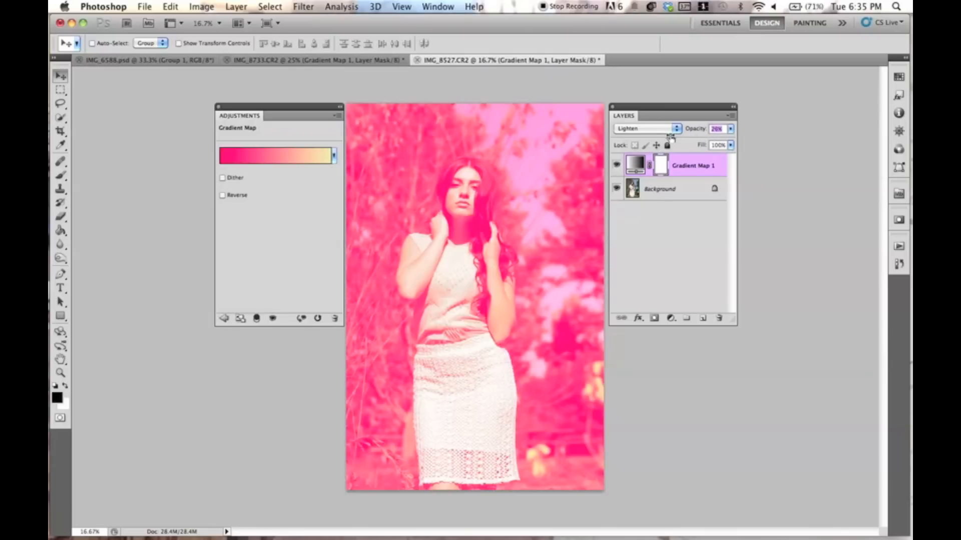
{"action": "left_click", "coordinate": [645, 129]}
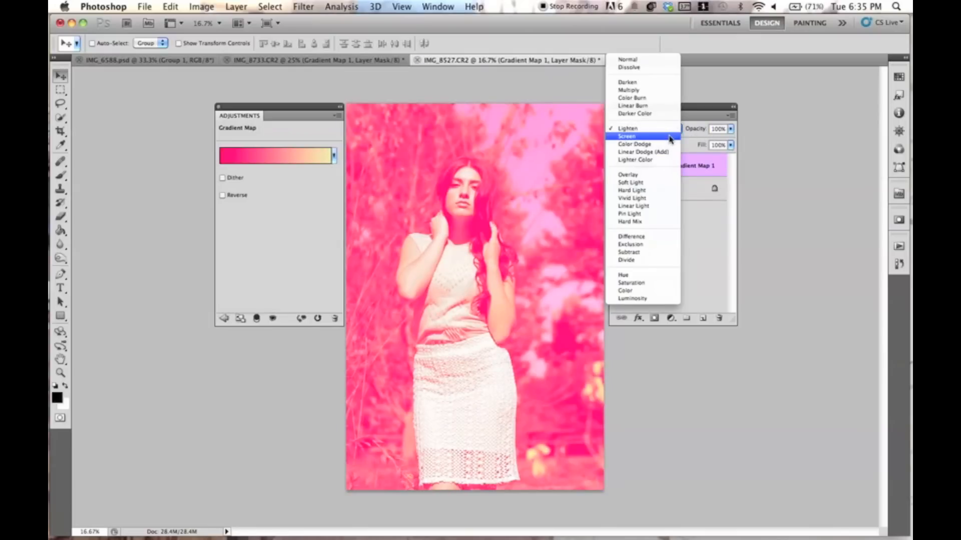
{"action": "left_click", "coordinate": [626, 136]}
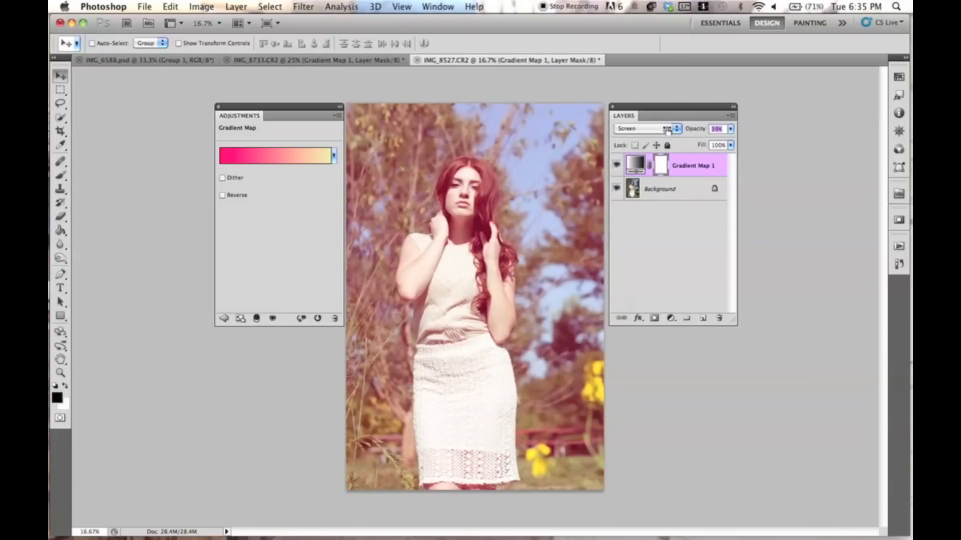
{"action": "left_click", "coordinate": [643, 129]}
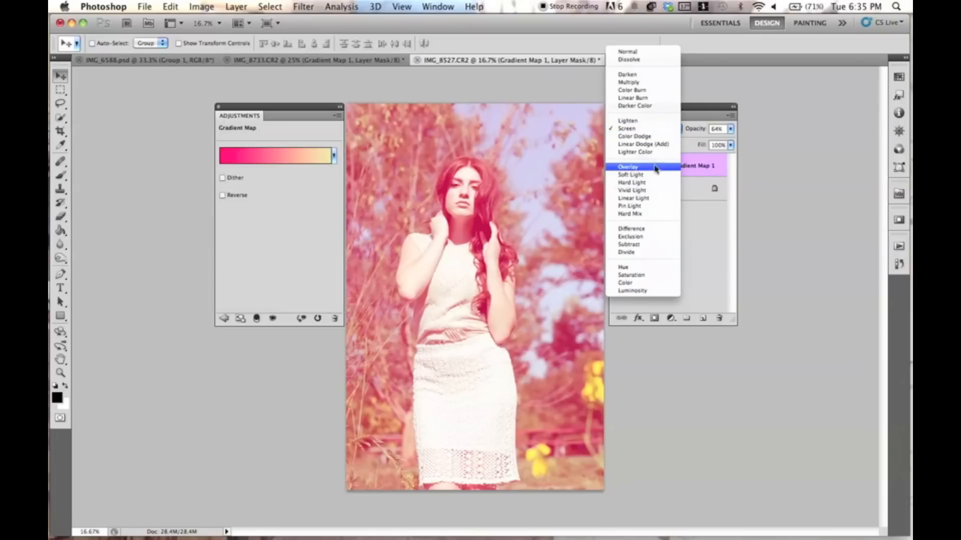
{"action": "mouse_move", "coordinate": [631, 174]}
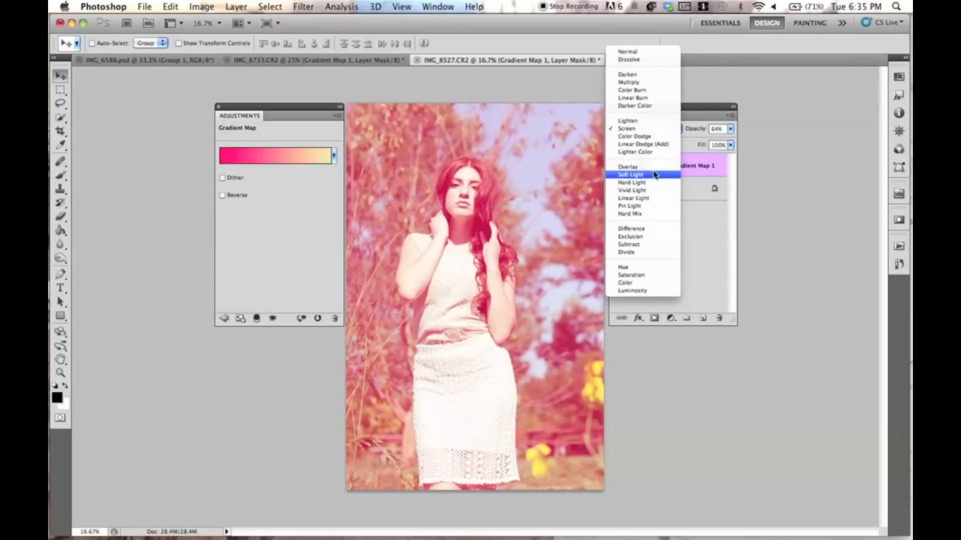
{"action": "left_click", "coordinate": [629, 174]}
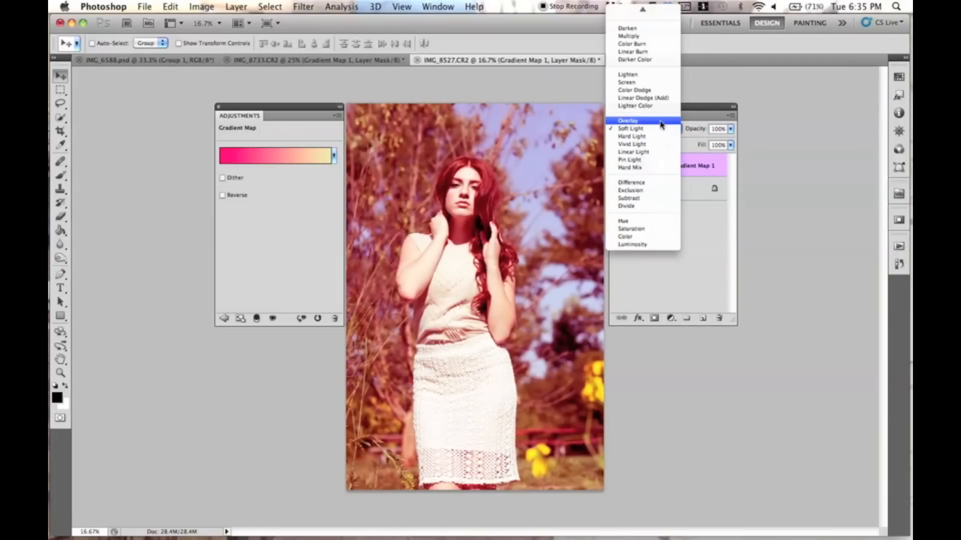
{"action": "mouse_move", "coordinate": [631, 228]}
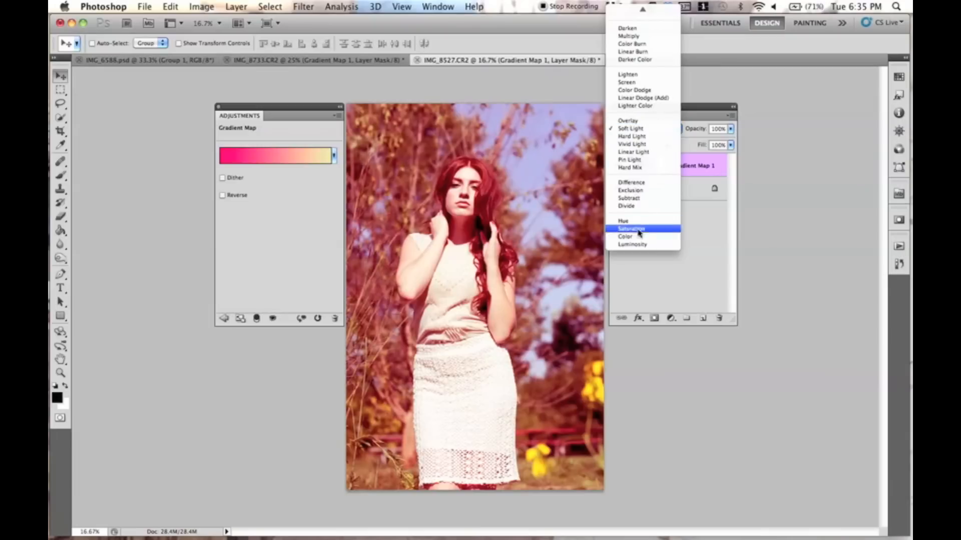
{"action": "mouse_move", "coordinate": [625, 237]}
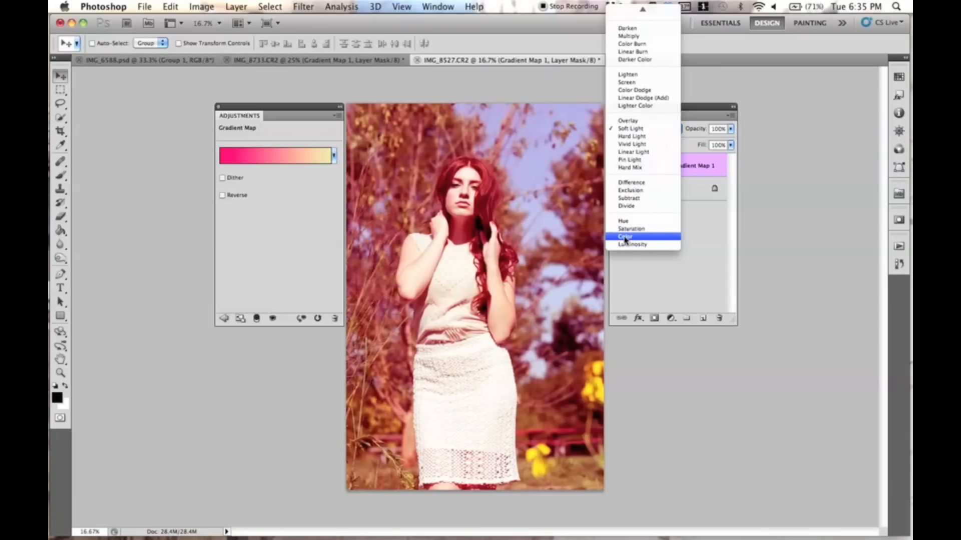
Step: Compare Color and Hue blend modes with the layer hidden and shown, settling on Hue at 100%
{"action": "left_click", "coordinate": [625, 236]}
{"action": "type", "text": "28"}
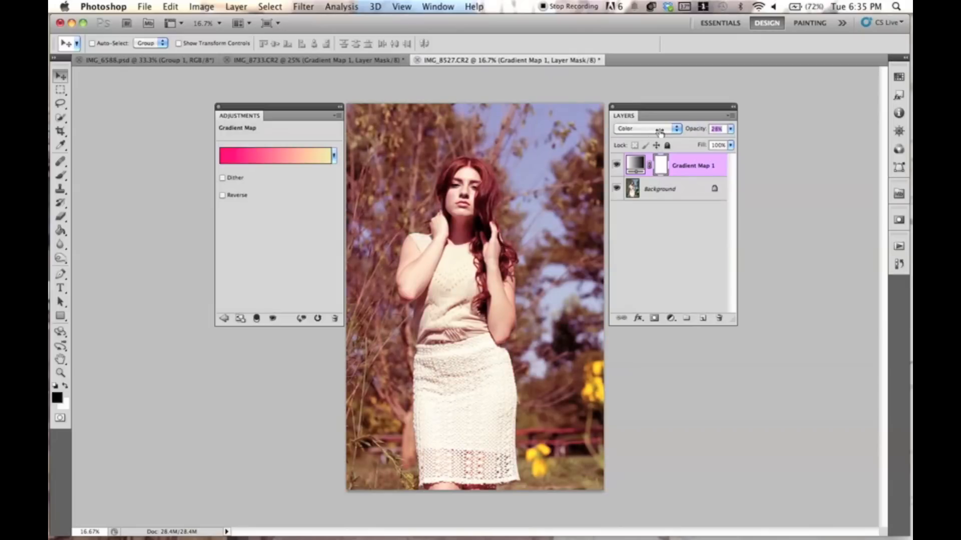
{"action": "left_click", "coordinate": [646, 129]}
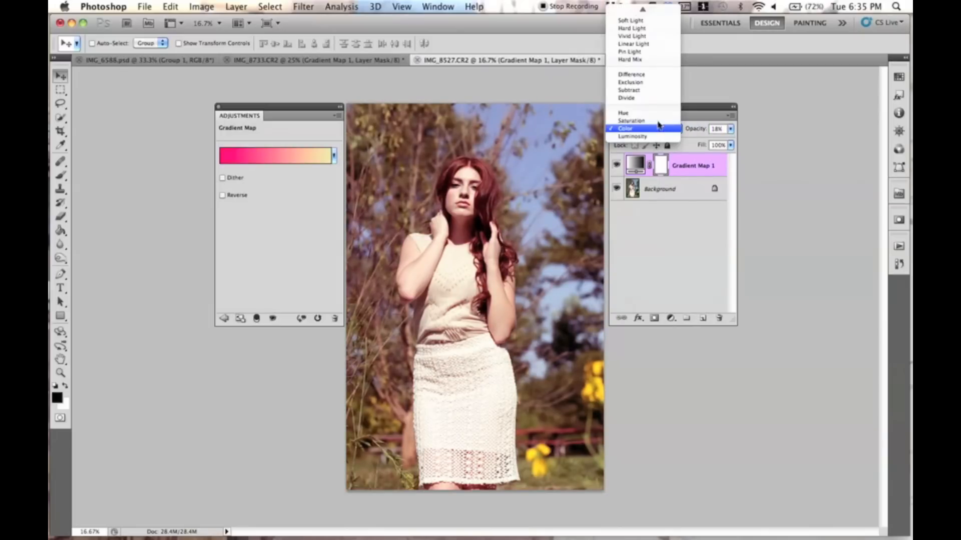
{"action": "left_click", "coordinate": [623, 113]}
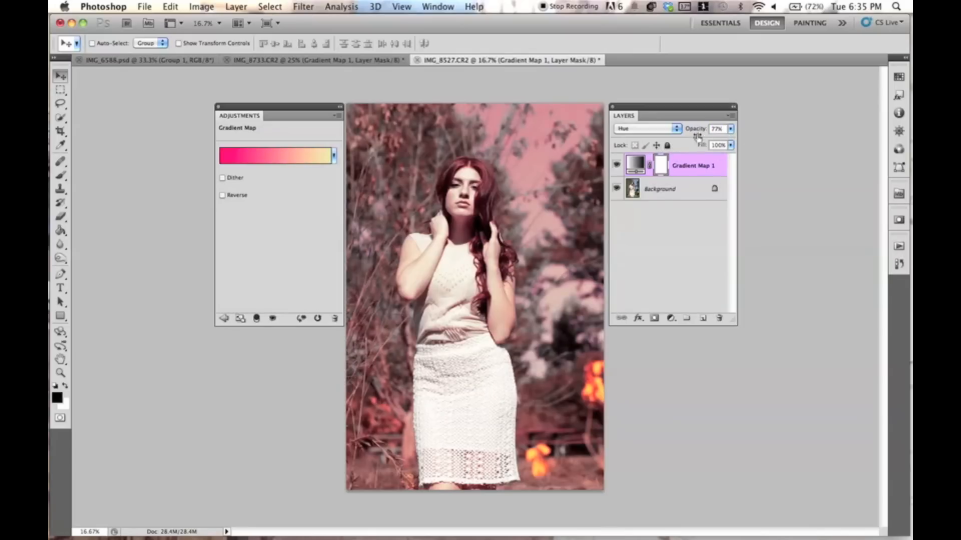
{"action": "left_click", "coordinate": [643, 128]}
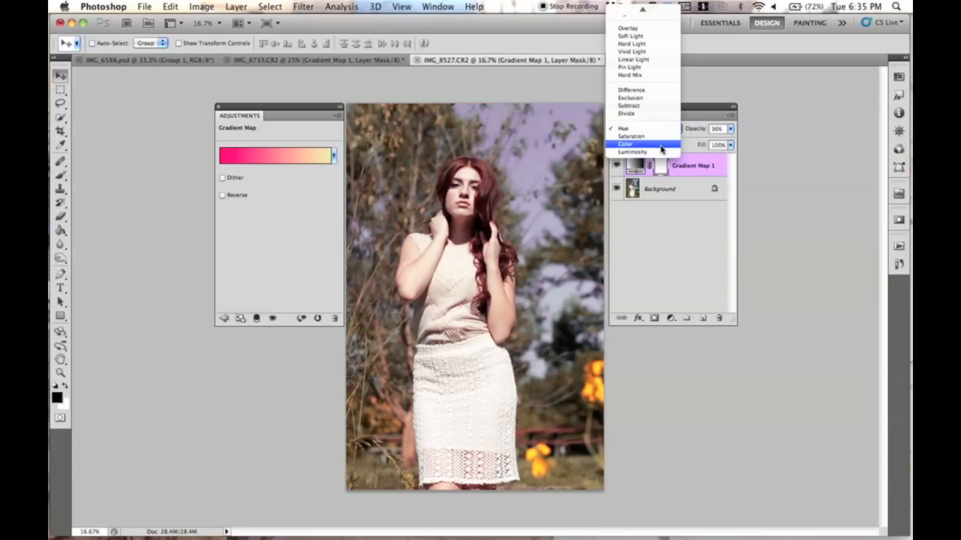
{"action": "left_click", "coordinate": [624, 144]}
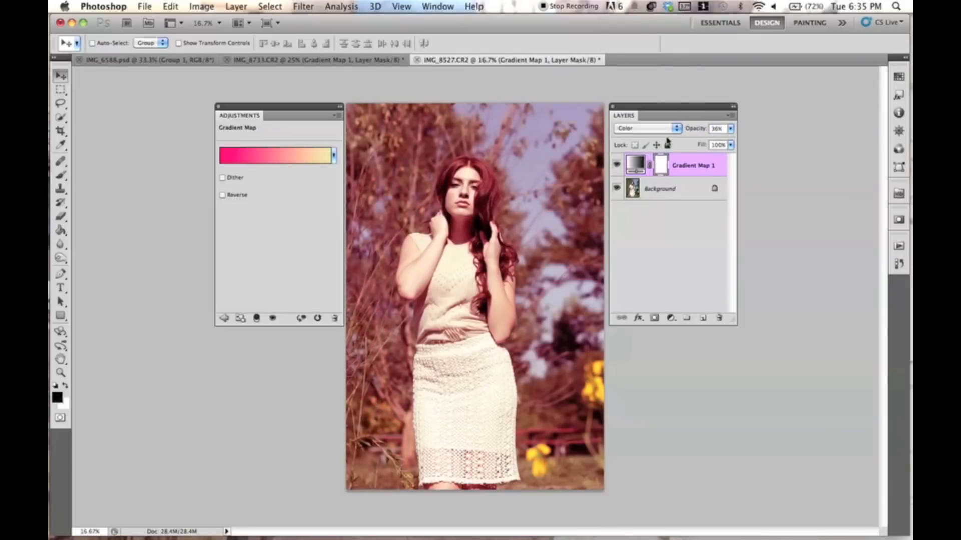
{"action": "left_click", "coordinate": [647, 128]}
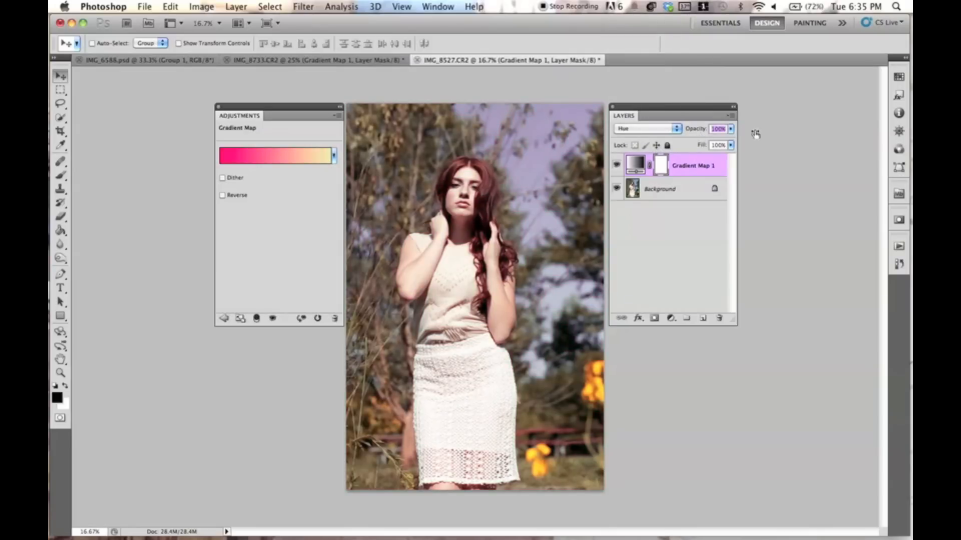
{"action": "left_click", "coordinate": [617, 165]}
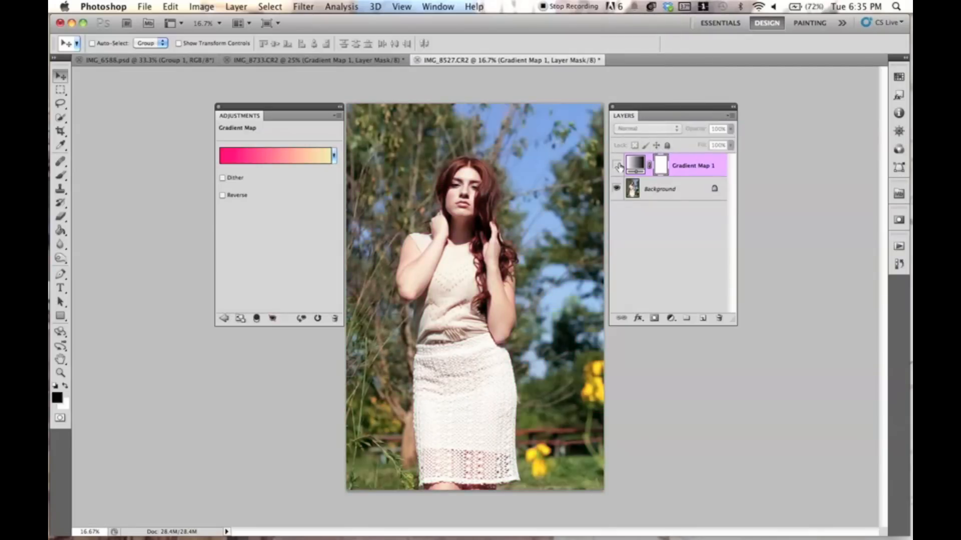
{"action": "left_click", "coordinate": [647, 128]}
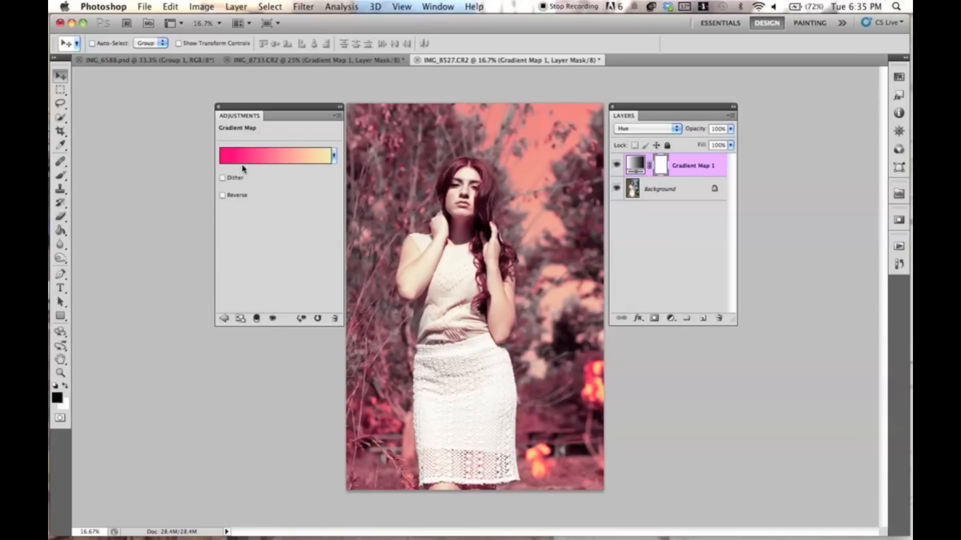
Step: Replace the gradient map with the magenta-to-yellow preset gradient
{"action": "left_click", "coordinate": [275, 155]}
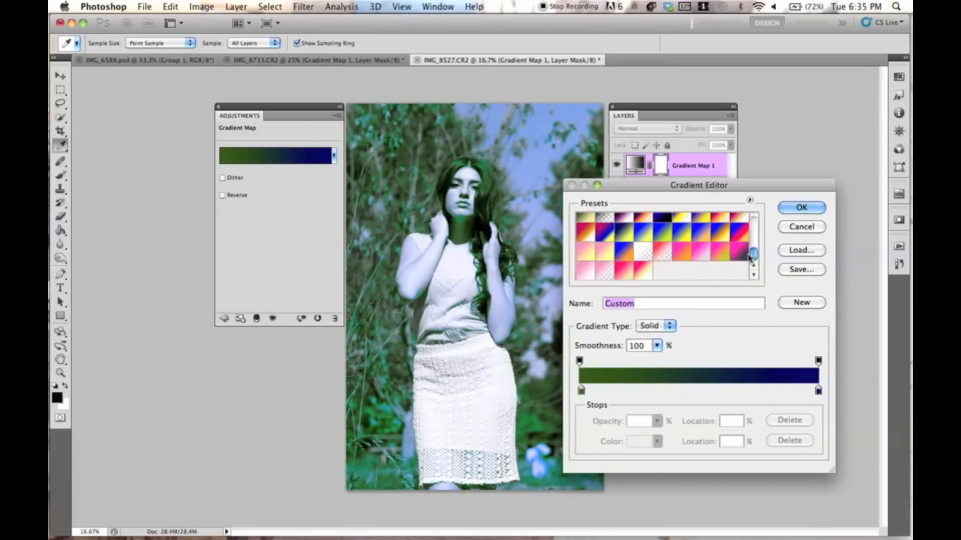
{"action": "left_click", "coordinate": [726, 257]}
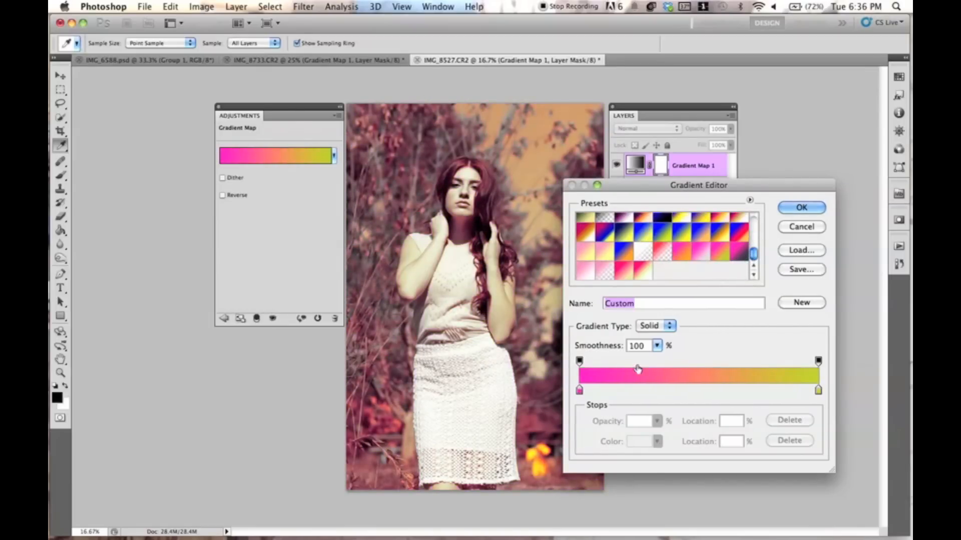
{"action": "left_click", "coordinate": [800, 207]}
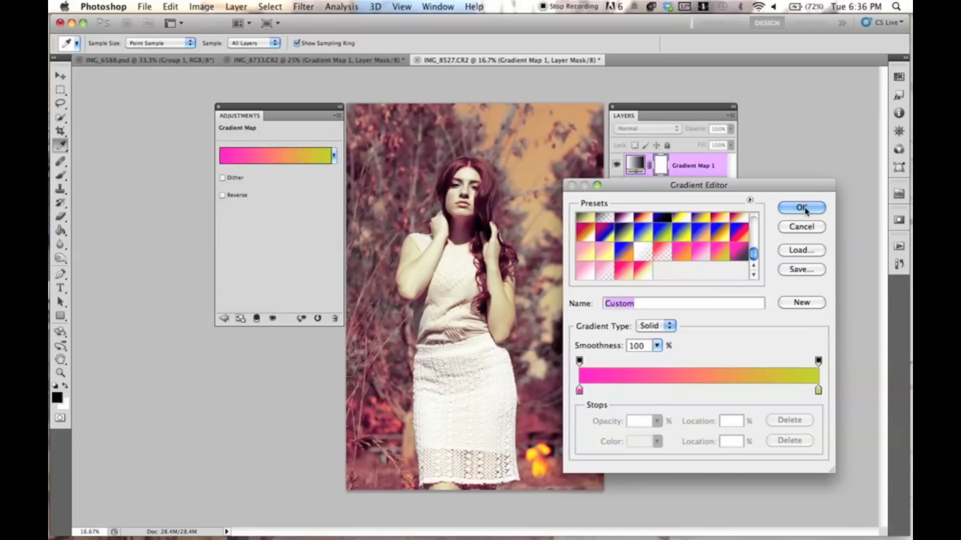
{"action": "left_click", "coordinate": [801, 207]}
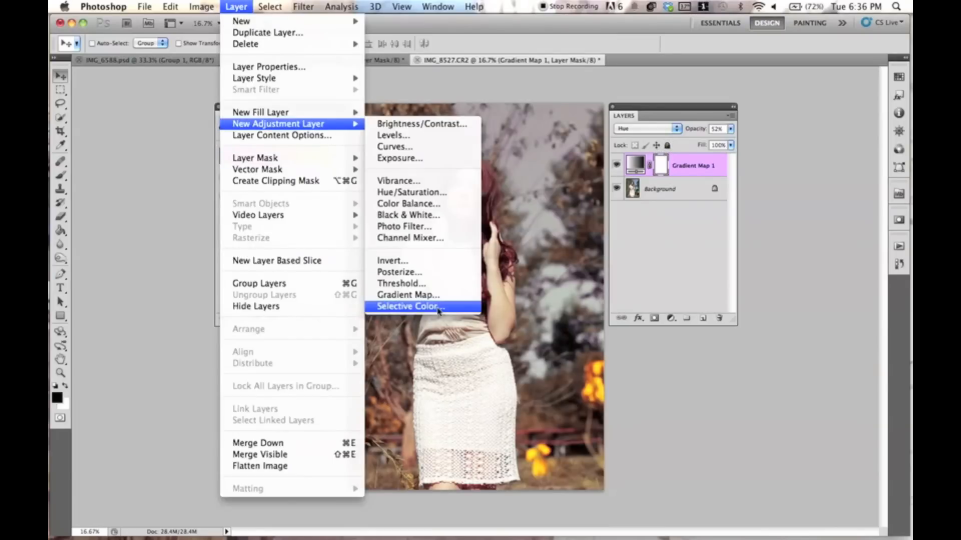
Step: Add a second Gradient Map layer with a red-to-peach gradient
{"action": "left_click", "coordinate": [408, 295]}
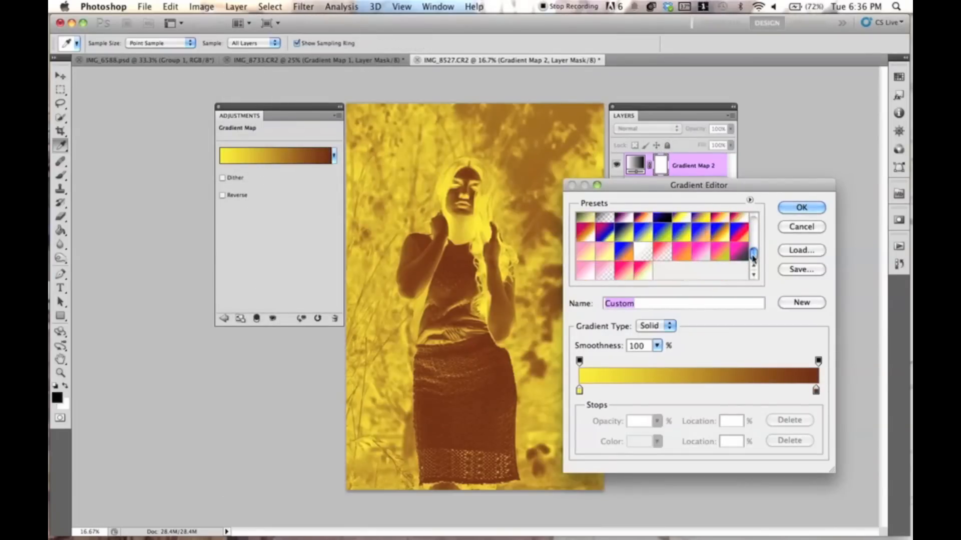
{"action": "left_click", "coordinate": [604, 256]}
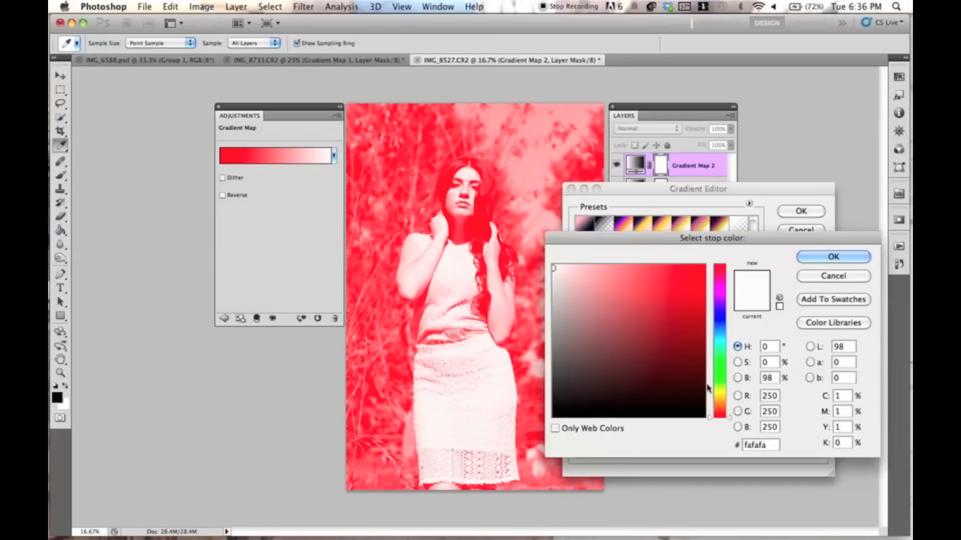
{"action": "left_click", "coordinate": [620, 268]}
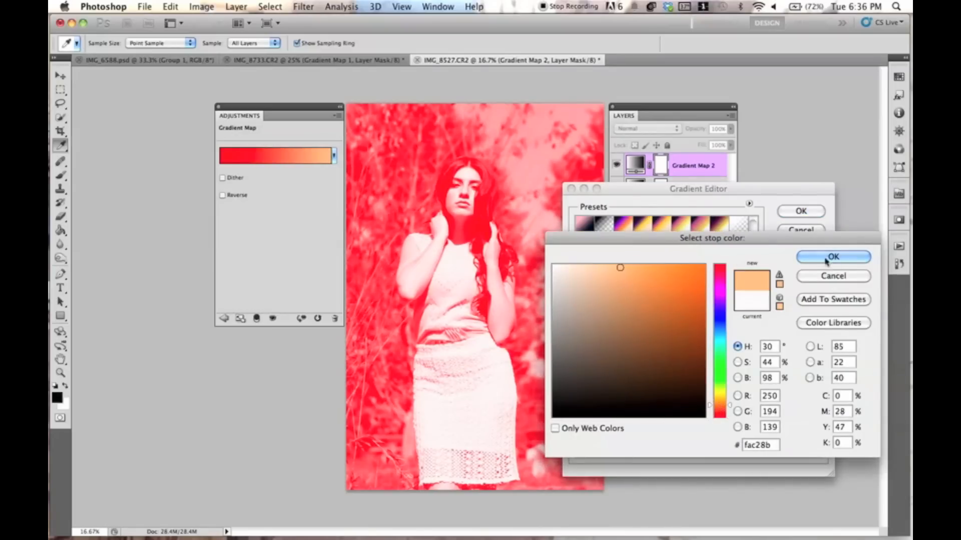
{"action": "left_click", "coordinate": [832, 257]}
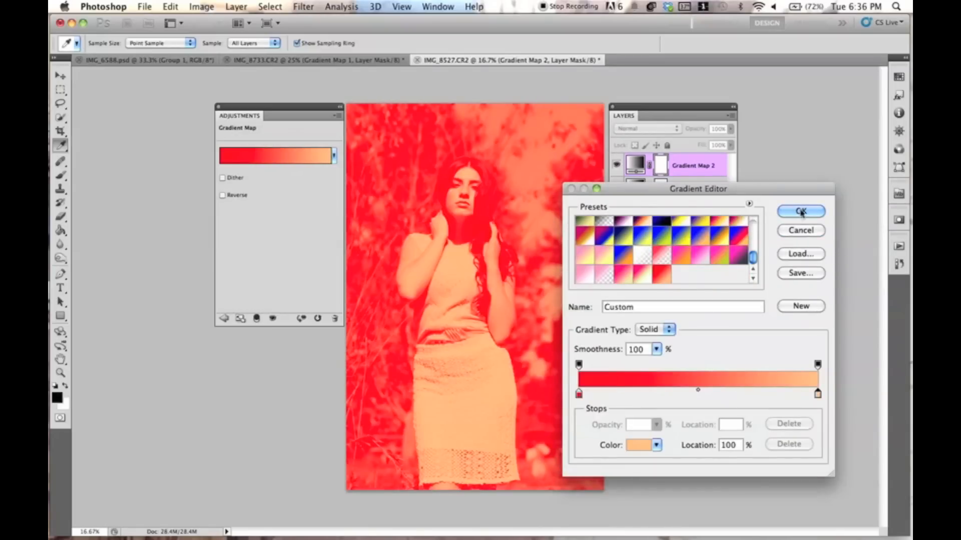
{"action": "left_click", "coordinate": [800, 212]}
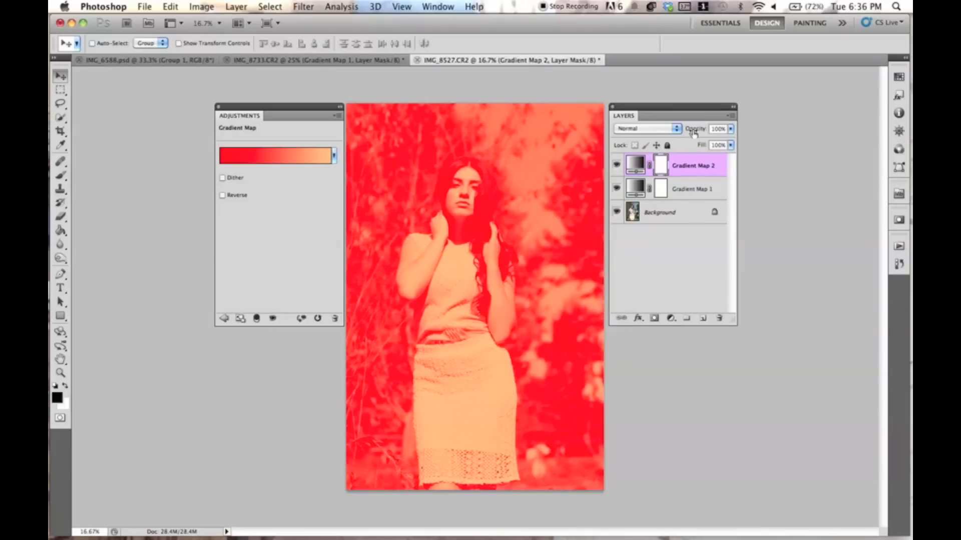
Step: Try Soft Light, Overlay and Saturation, then set Gradient Map 2 to Screen at 29% opacity
{"action": "left_click", "coordinate": [645, 128]}
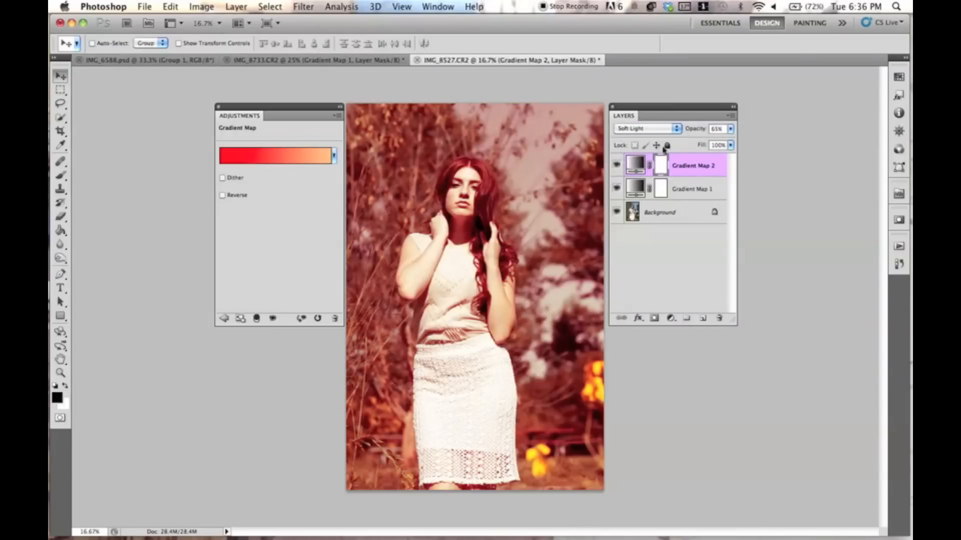
{"action": "left_click", "coordinate": [646, 129]}
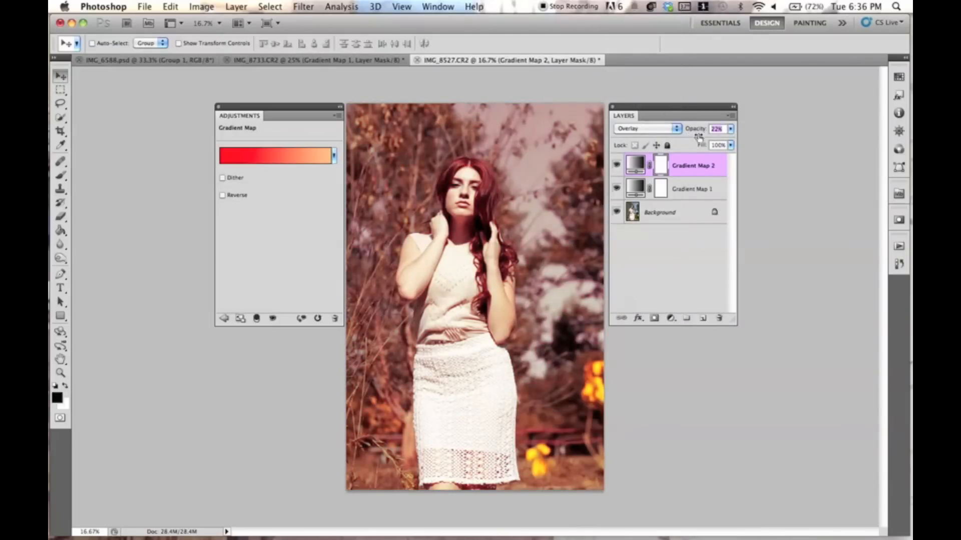
{"action": "left_click", "coordinate": [716, 129]}
{"action": "type", "text": "12"}
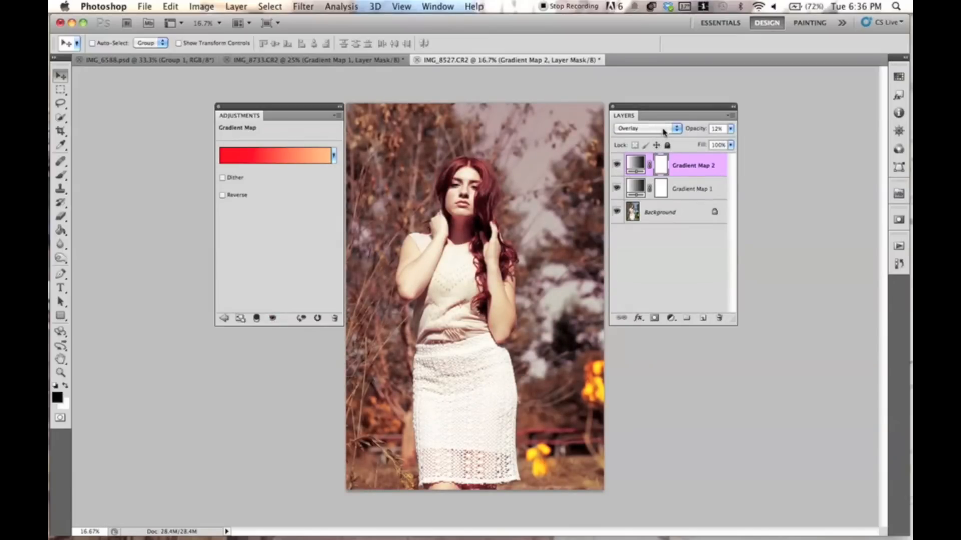
{"action": "left_click", "coordinate": [646, 128]}
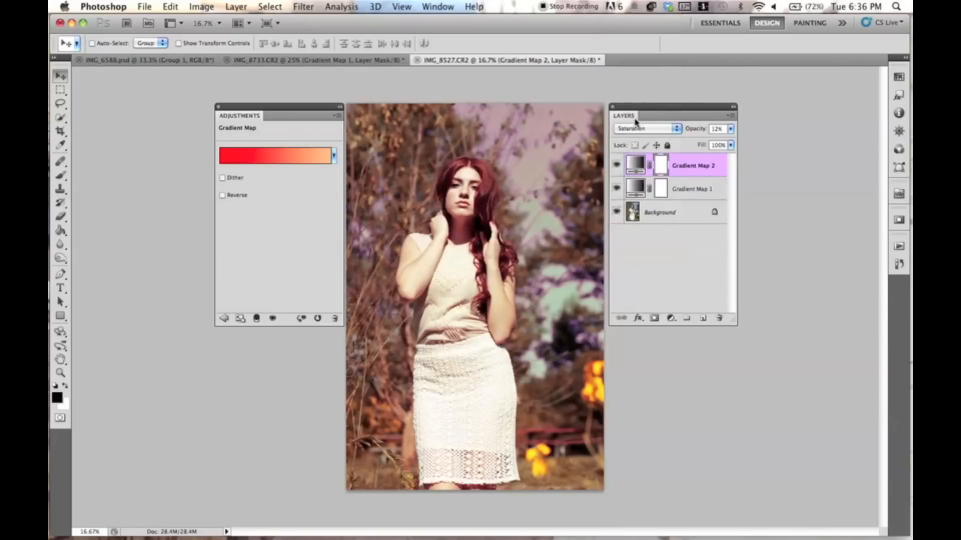
{"action": "left_click", "coordinate": [643, 129]}
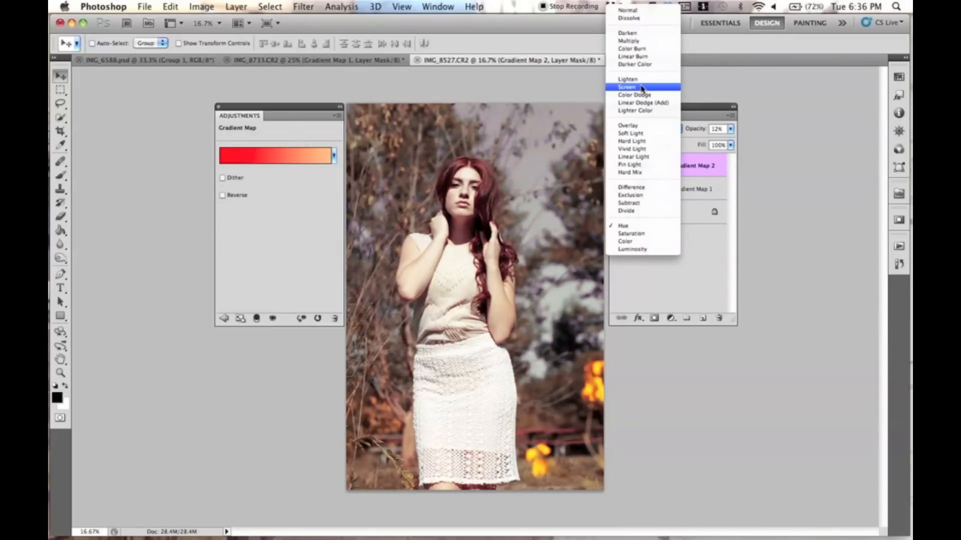
{"action": "left_click", "coordinate": [627, 87]}
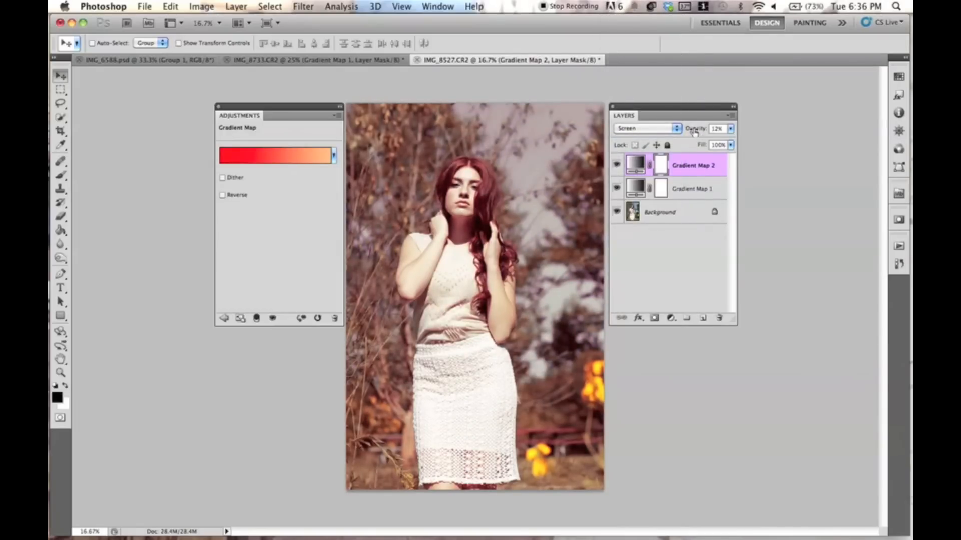
{"action": "left_click", "coordinate": [695, 128]}
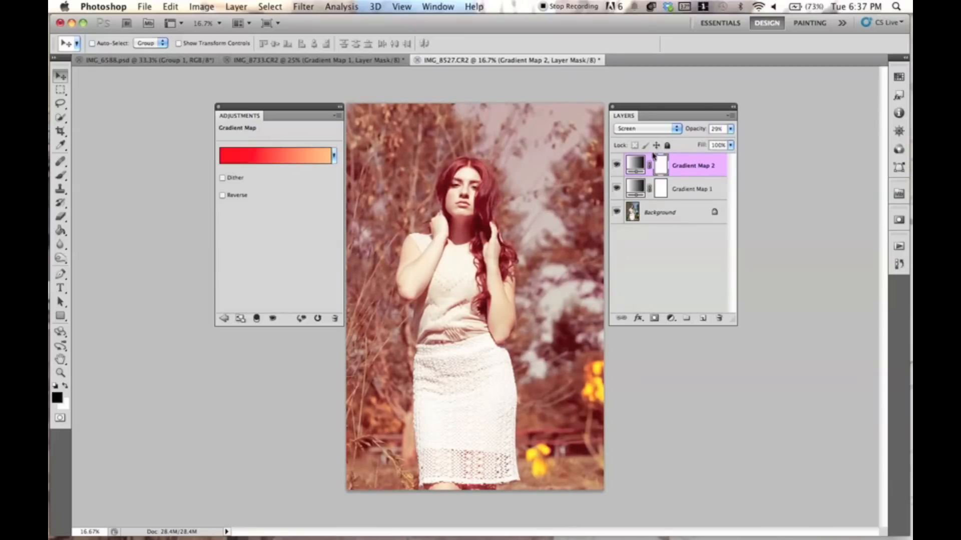
{"action": "left_click", "coordinate": [635, 164]}
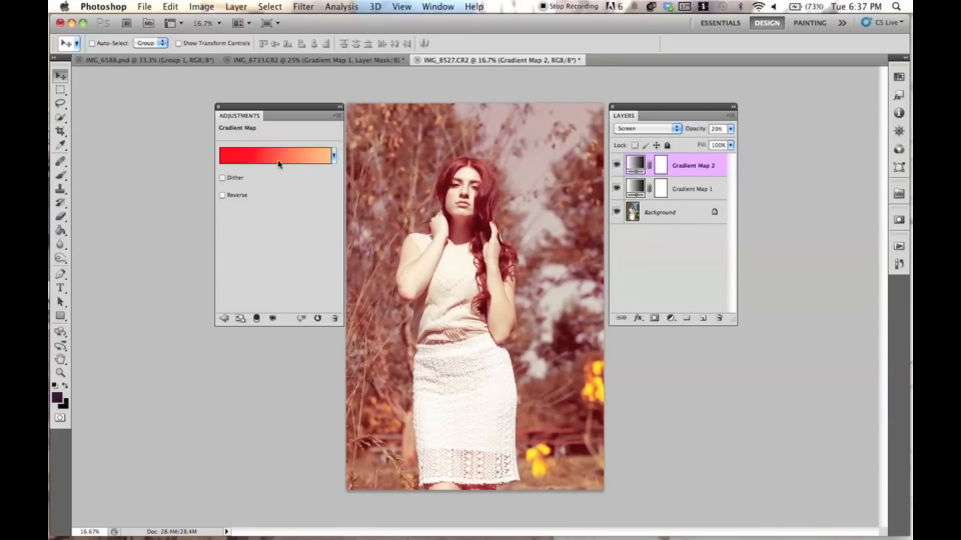
Step: Apply the blue-to-yellow preset gradient to Gradient Map 2
{"action": "left_click", "coordinate": [276, 155]}
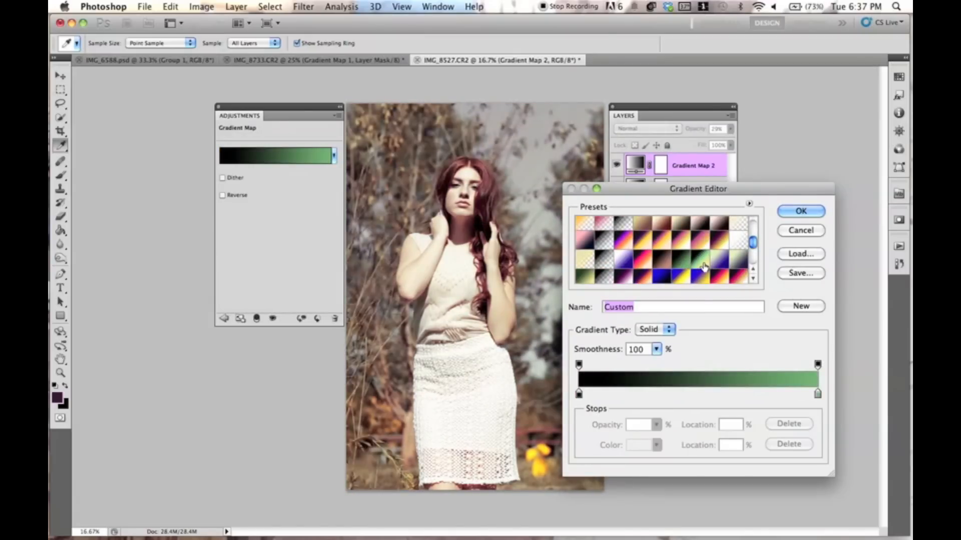
{"action": "left_click", "coordinate": [695, 282]}
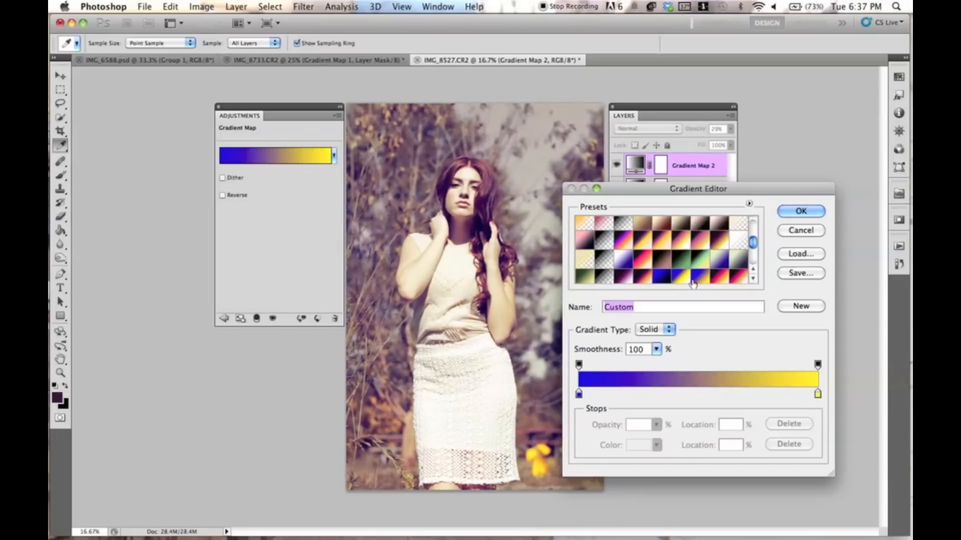
{"action": "mouse_move", "coordinate": [599, 365]}
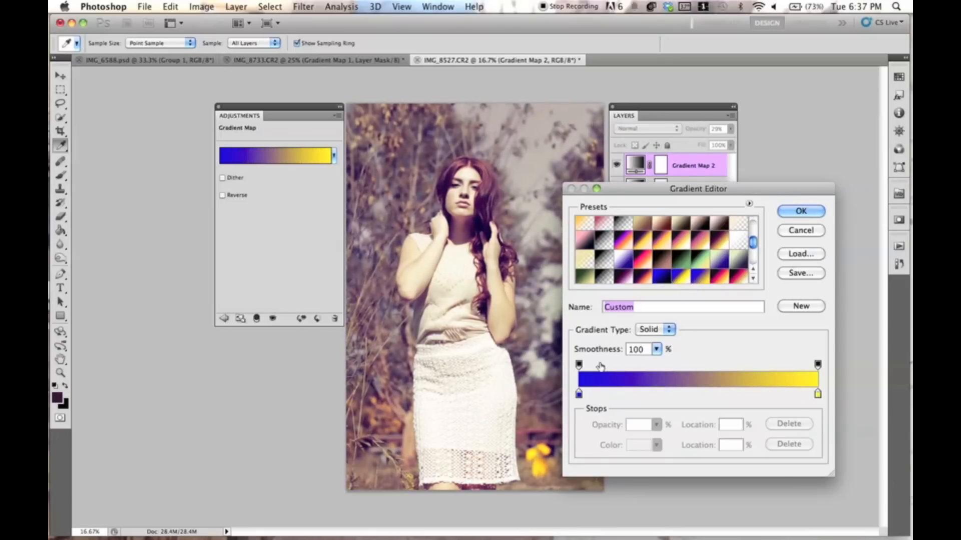
{"action": "left_click", "coordinate": [800, 210]}
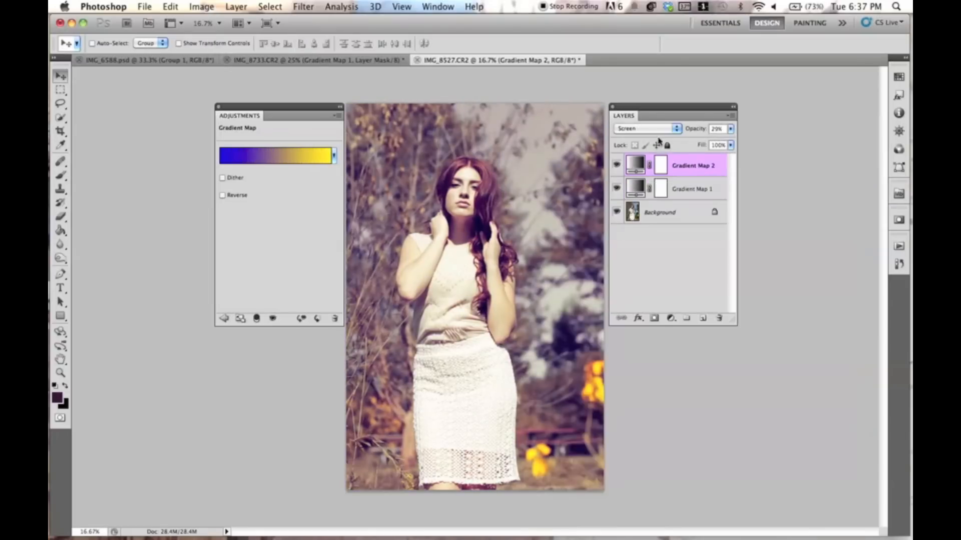
{"action": "left_click", "coordinate": [716, 128]}
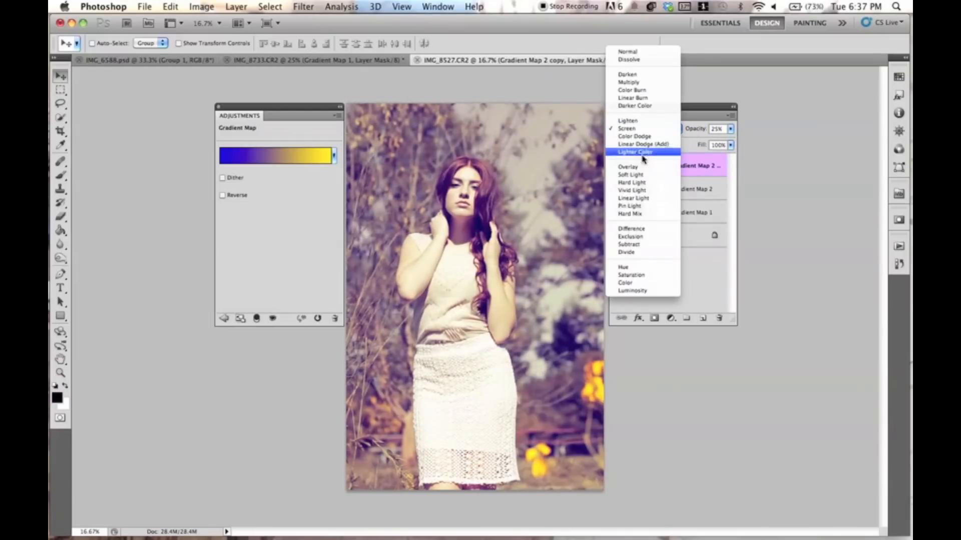
Step: Blend the Gradient Map 2 copy in Overlay at 17% opacity, then duplicate it again
{"action": "left_click", "coordinate": [628, 166]}
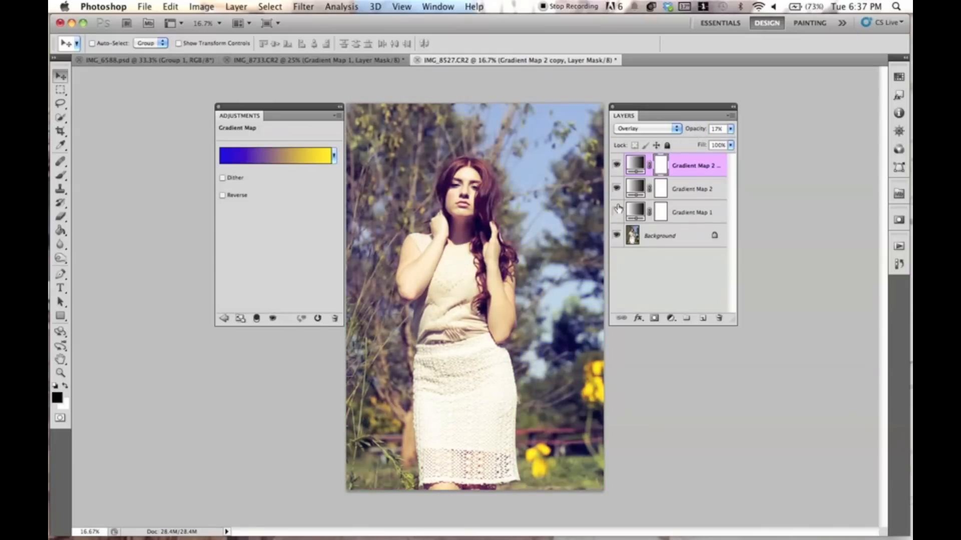
{"action": "left_click", "coordinate": [692, 213]}
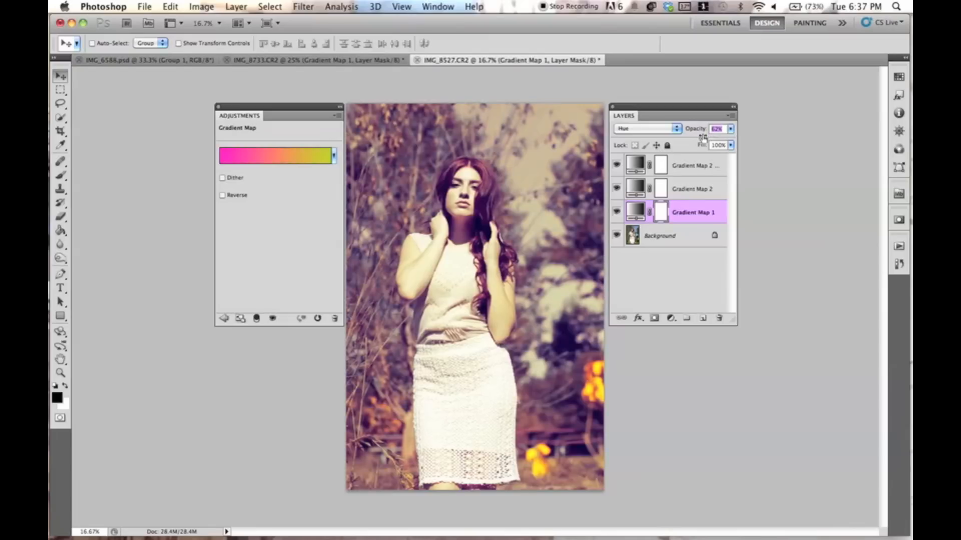
{"action": "left_click", "coordinate": [693, 164]}
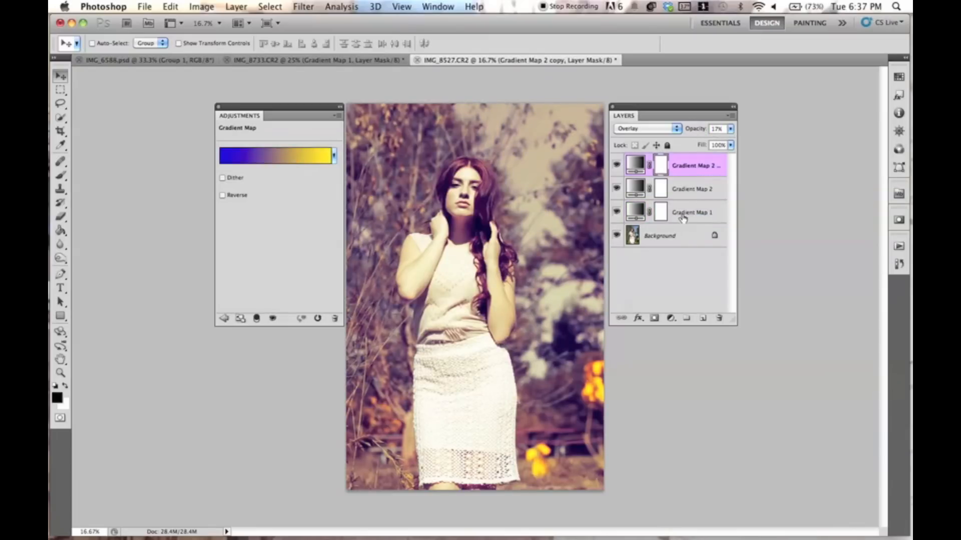
{"action": "left_click", "coordinate": [616, 166]}
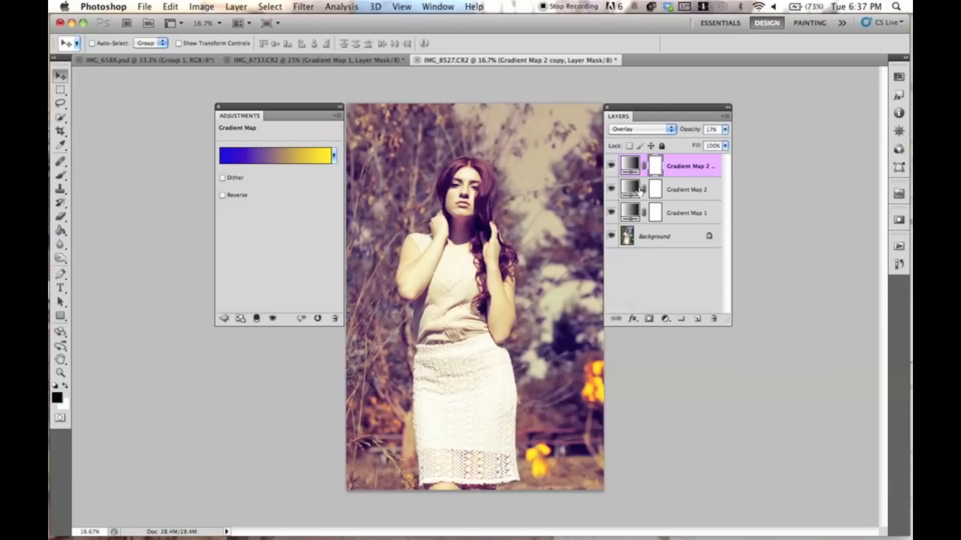
{"action": "left_click", "coordinate": [642, 128]}
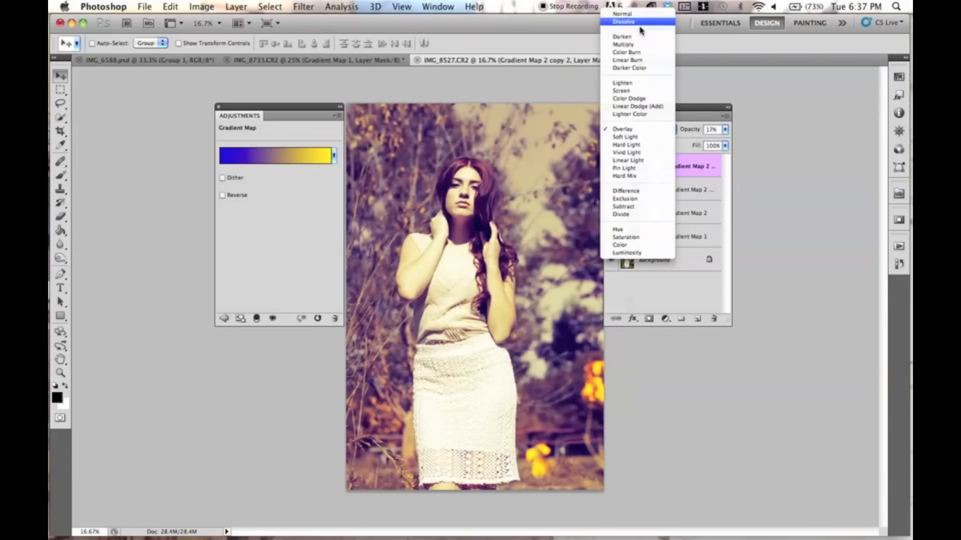
Step: Set the newest copy to Multiply blending and reverse its gradient
{"action": "left_click", "coordinate": [622, 36]}
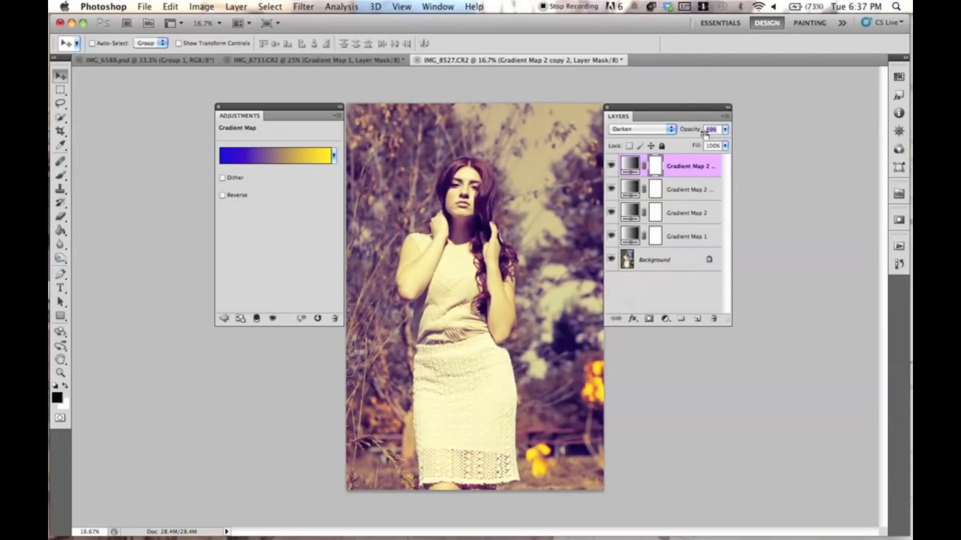
{"action": "left_click", "coordinate": [641, 128]}
{"action": "type", "text": "17"}
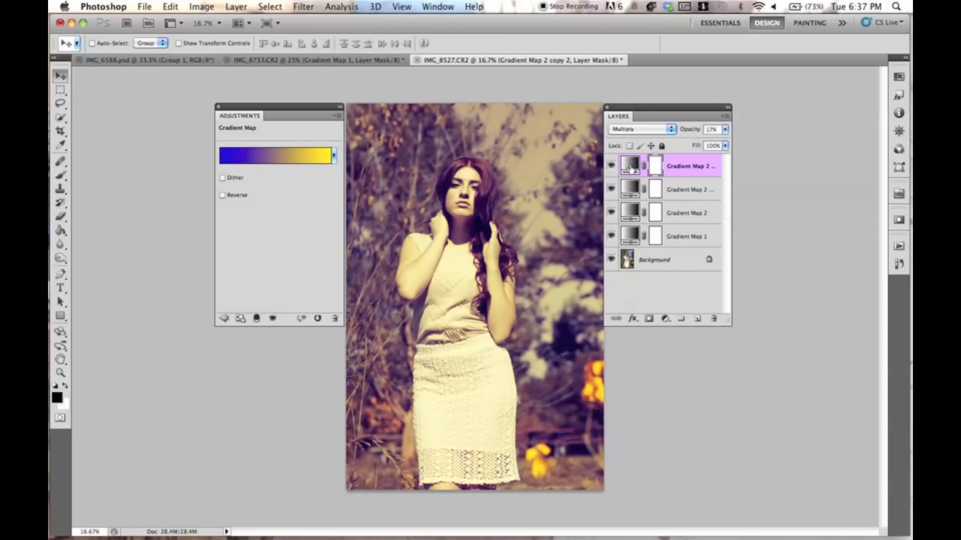
{"action": "left_click", "coordinate": [276, 155]}
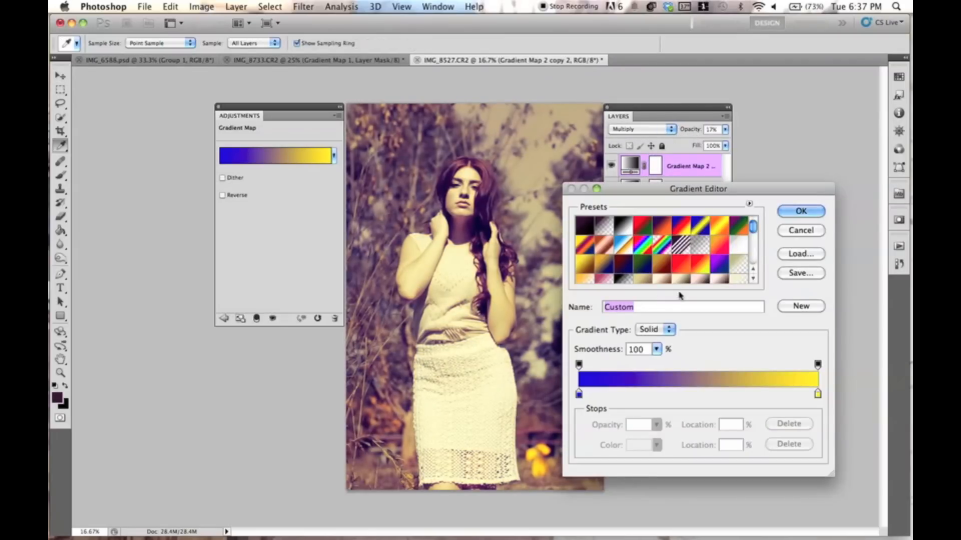
{"action": "left_click", "coordinate": [799, 210]}
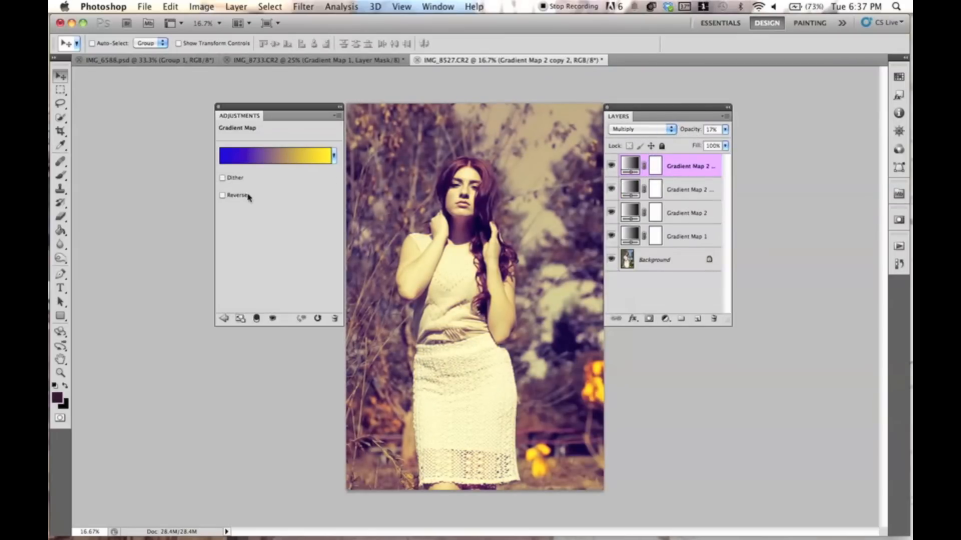
{"action": "left_click", "coordinate": [222, 194]}
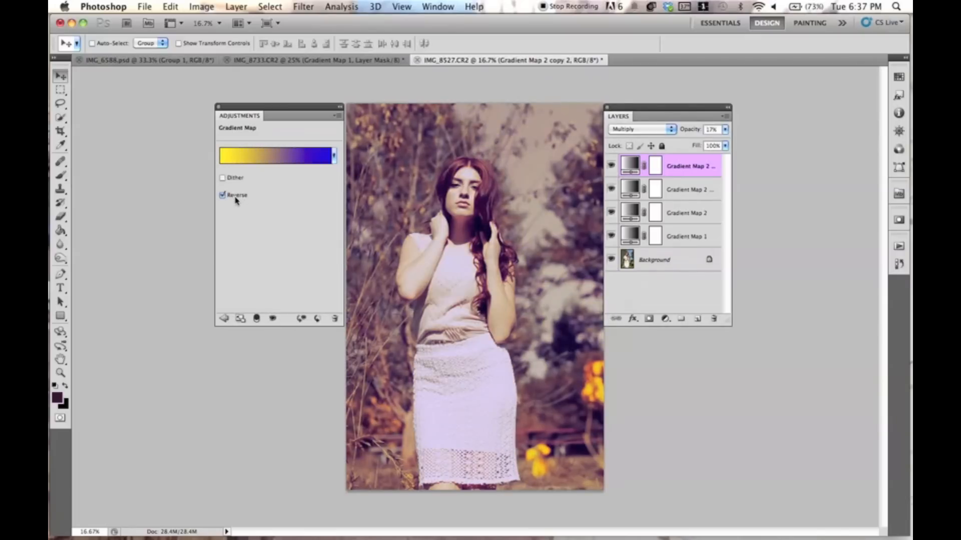
Step: Audition other preset gradients, ending on a blue-to-black gradient
{"action": "left_click", "coordinate": [276, 156]}
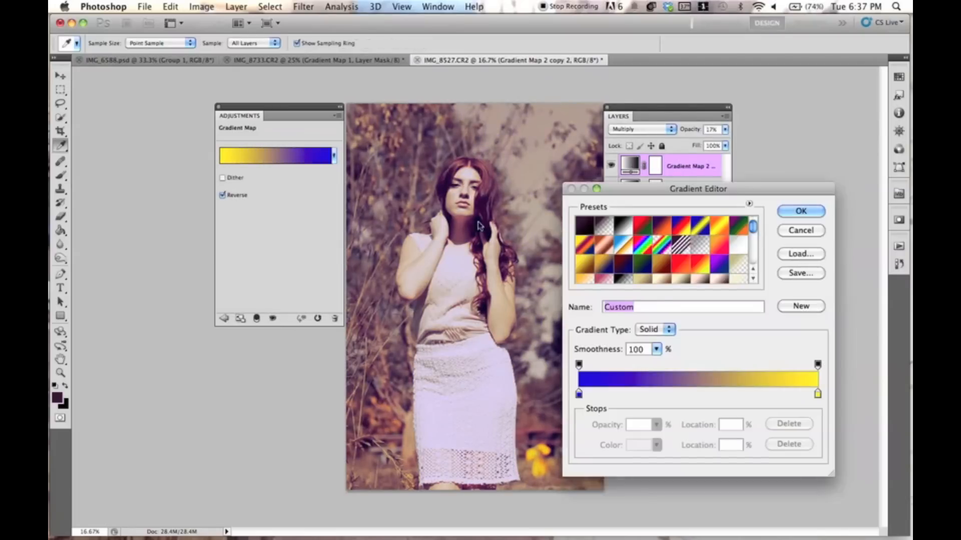
{"action": "left_click", "coordinate": [624, 274]}
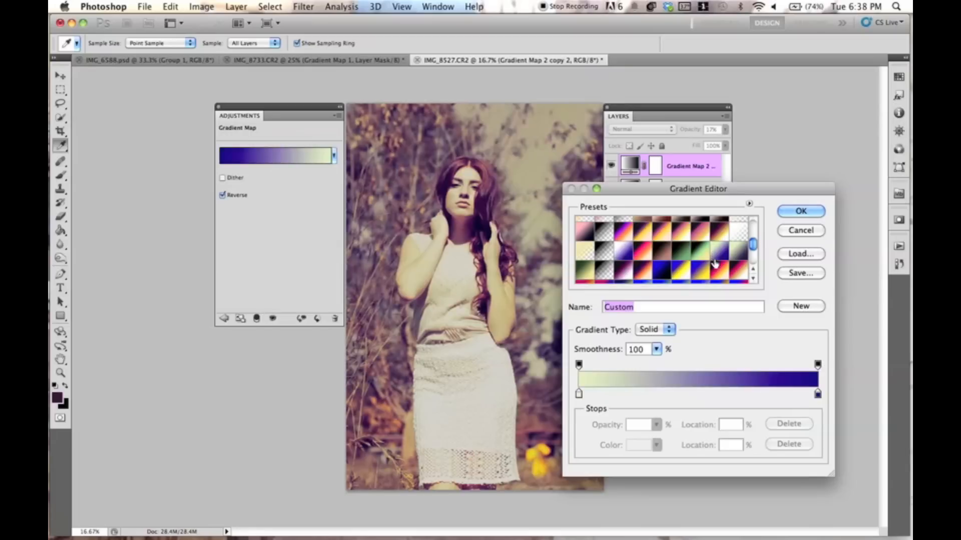
{"action": "left_click", "coordinate": [715, 261]}
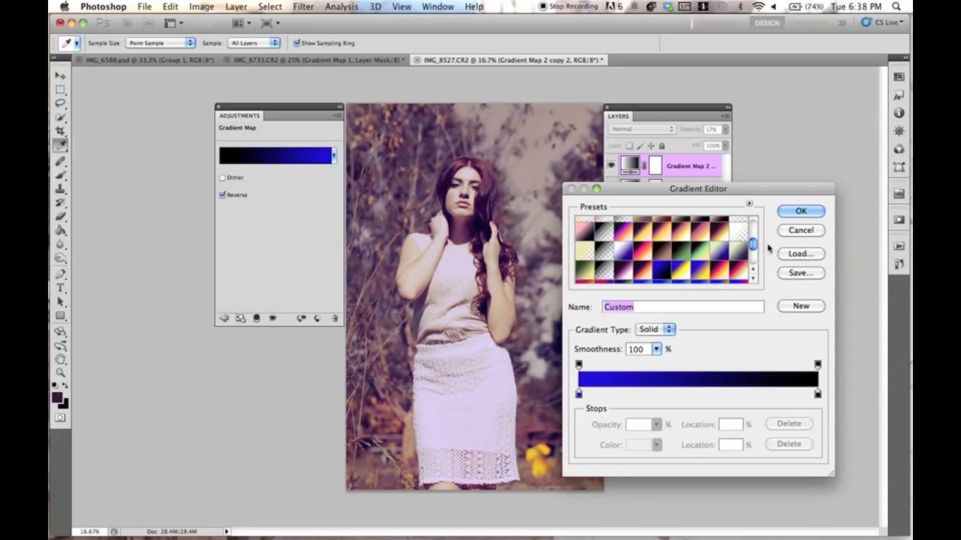